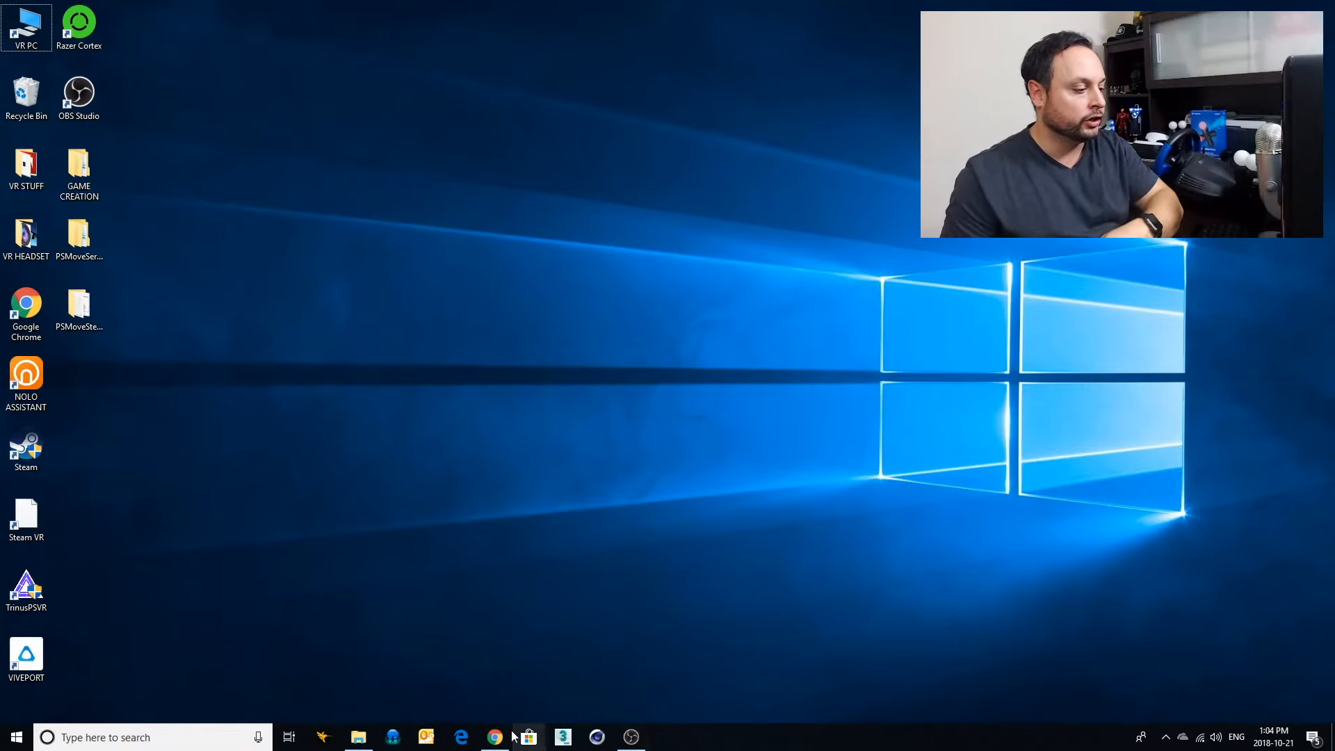
mouse_move(494, 737)
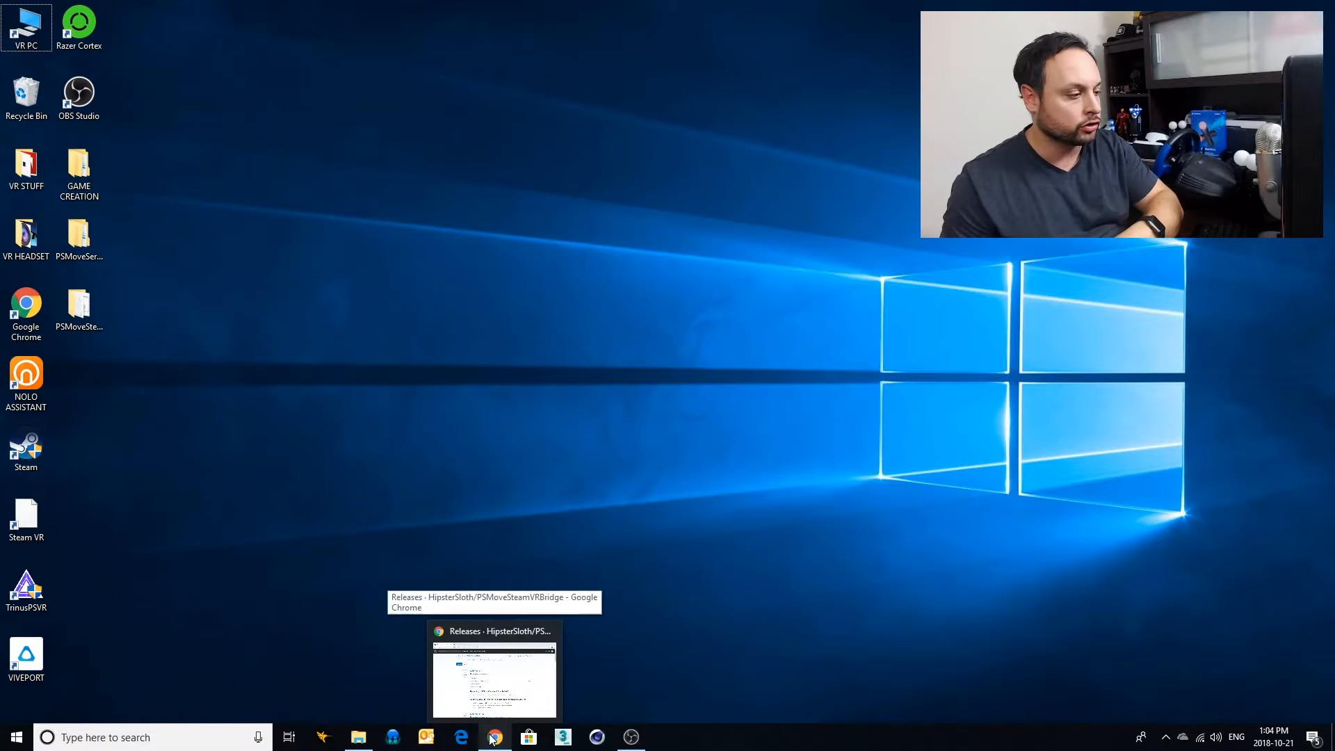
Open the PSMoveSteamVRBridge_1.5.0 folder from the desktop in File Explorer.
click(494, 669)
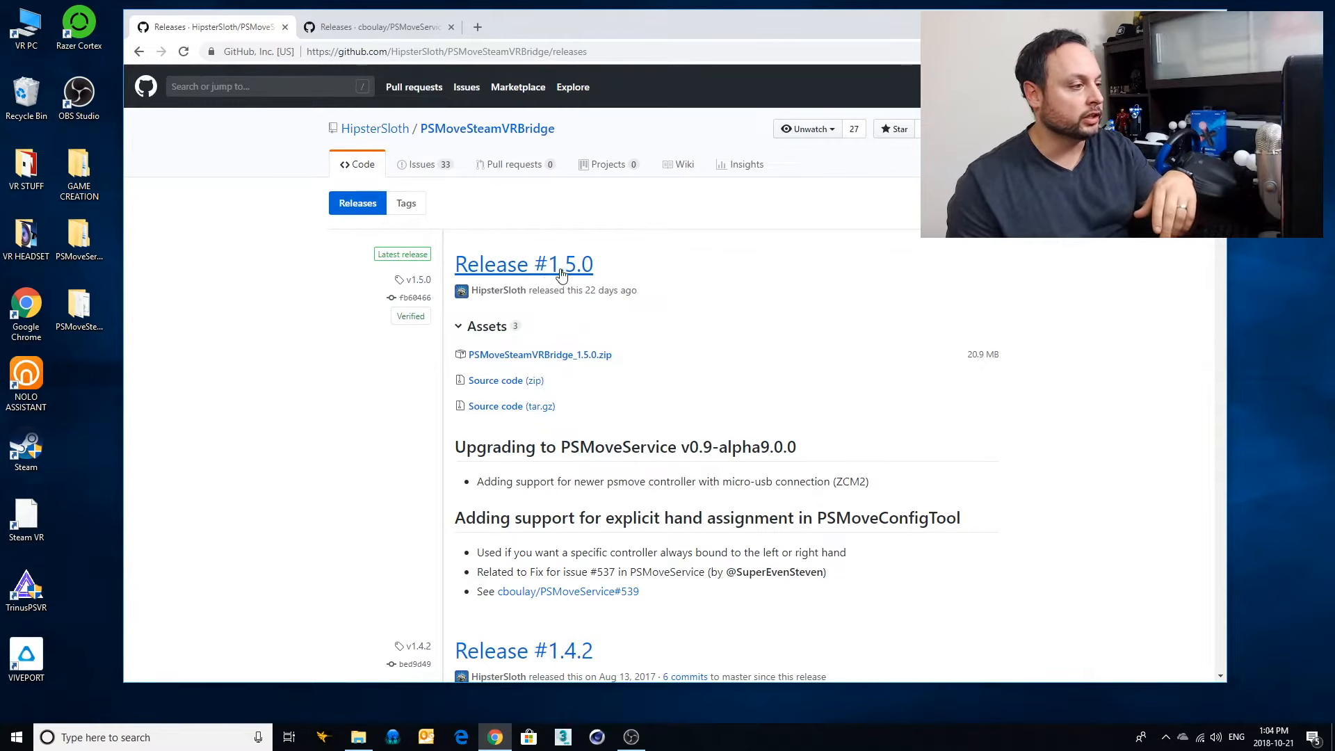
mouse_move(600, 305)
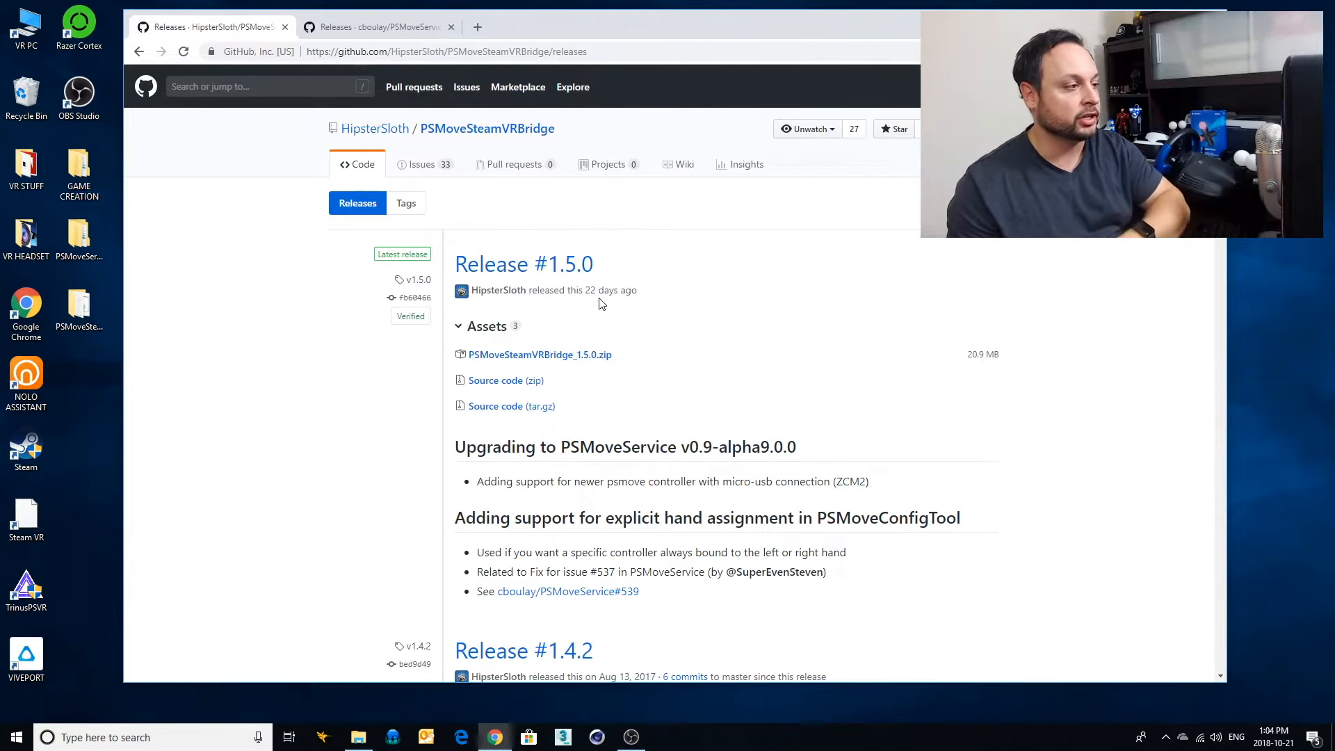
mouse_move(523, 264)
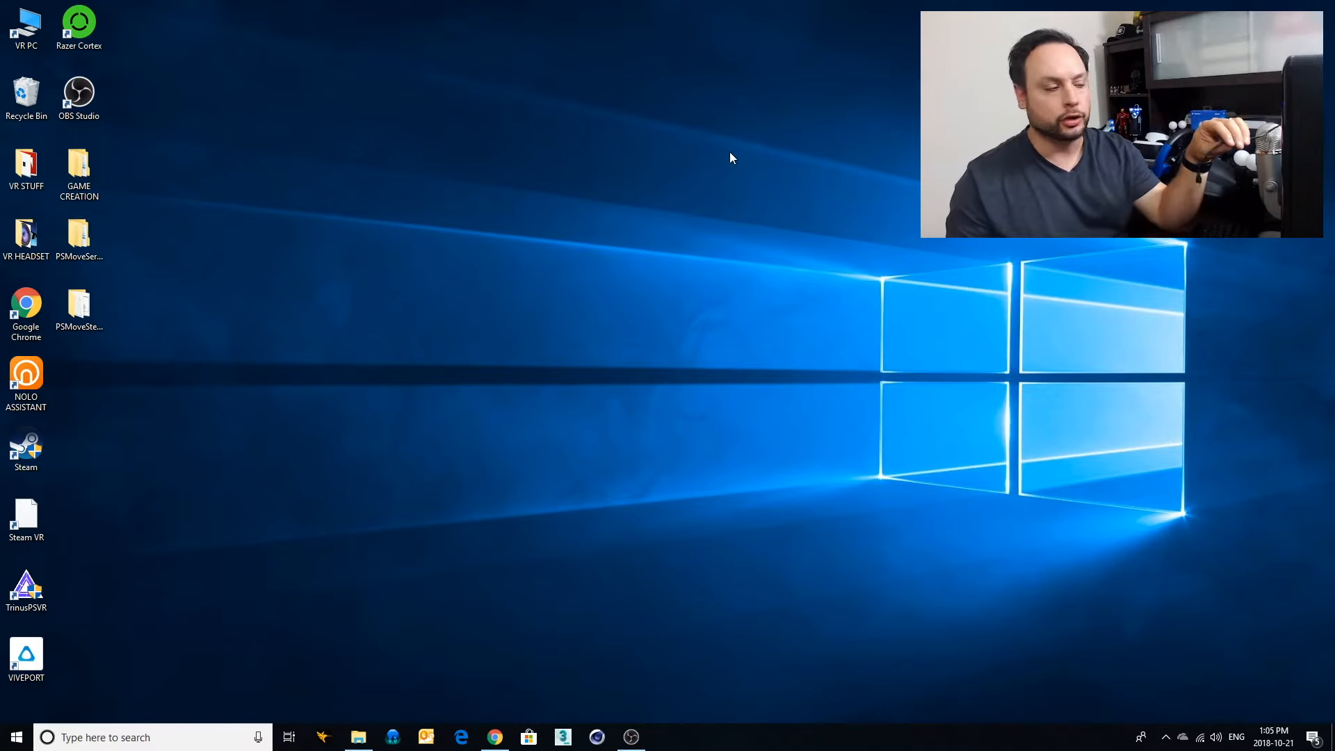
mouse_move(111, 334)
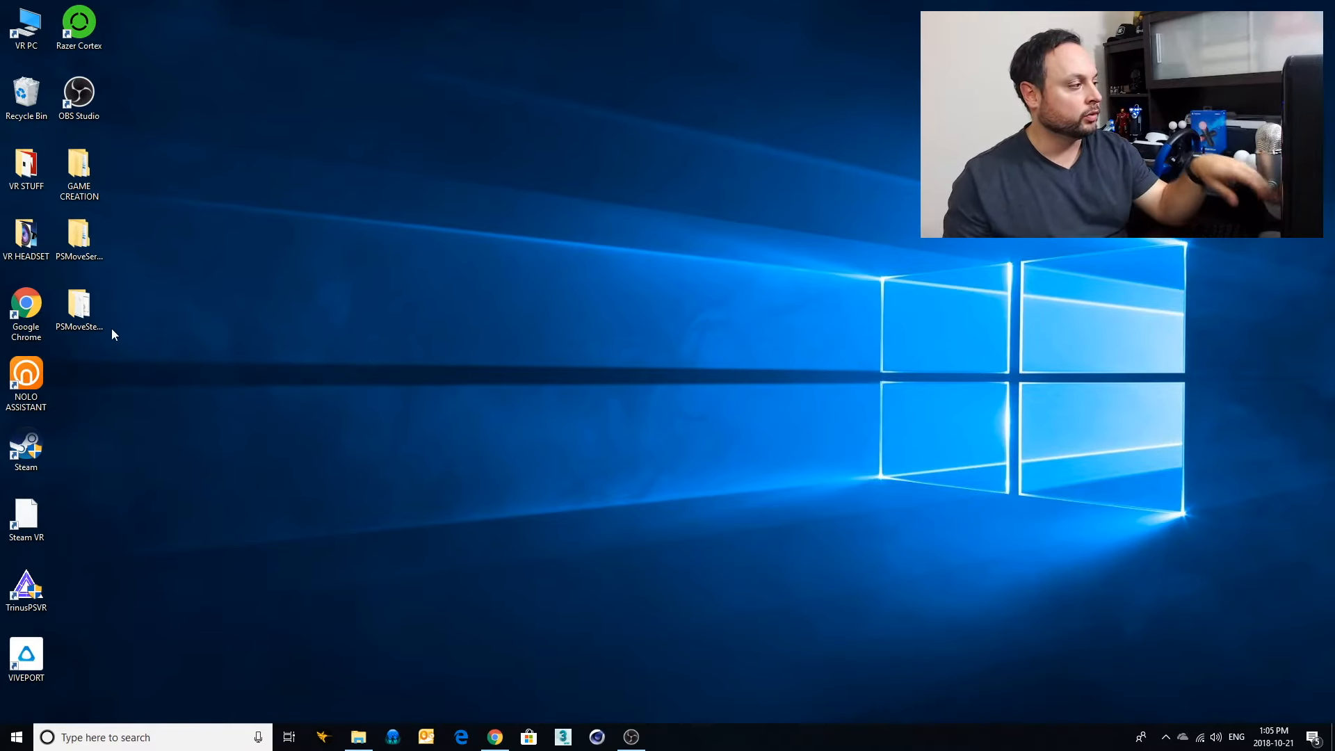
click(78, 306)
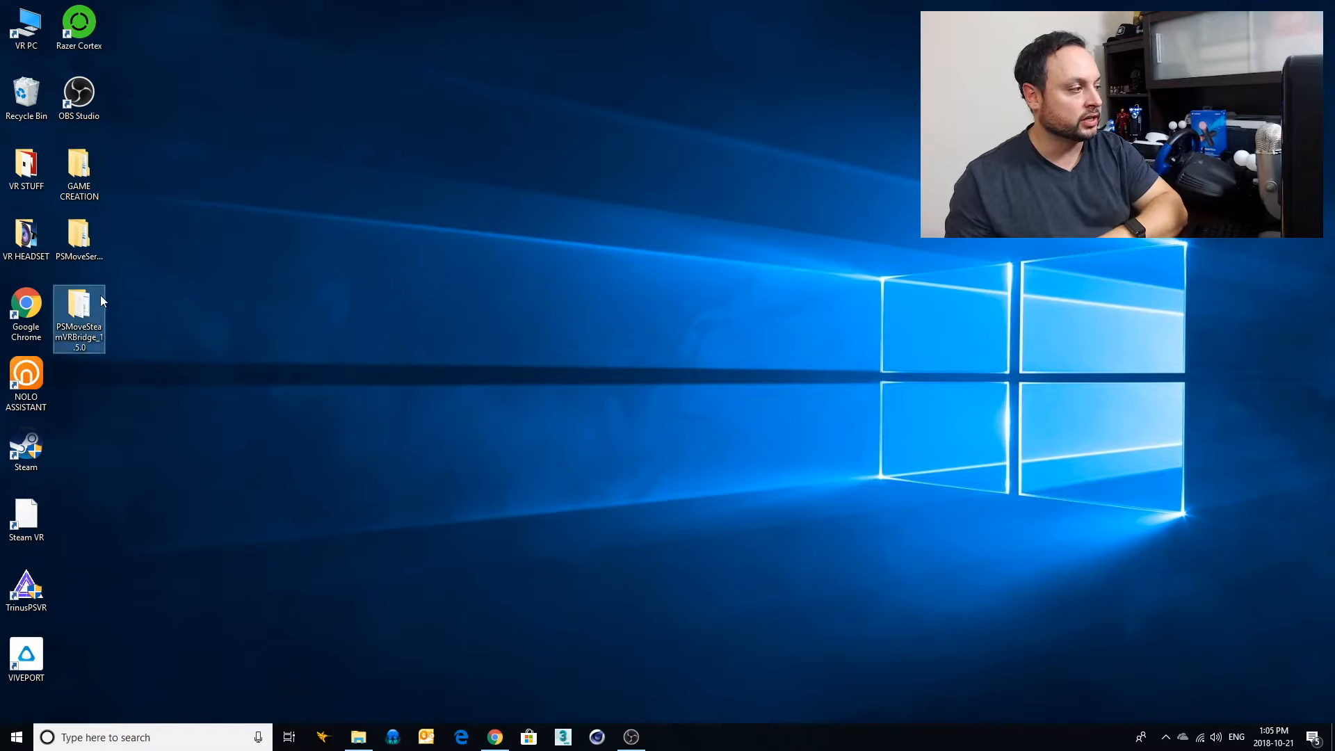
mouse_move(78, 306)
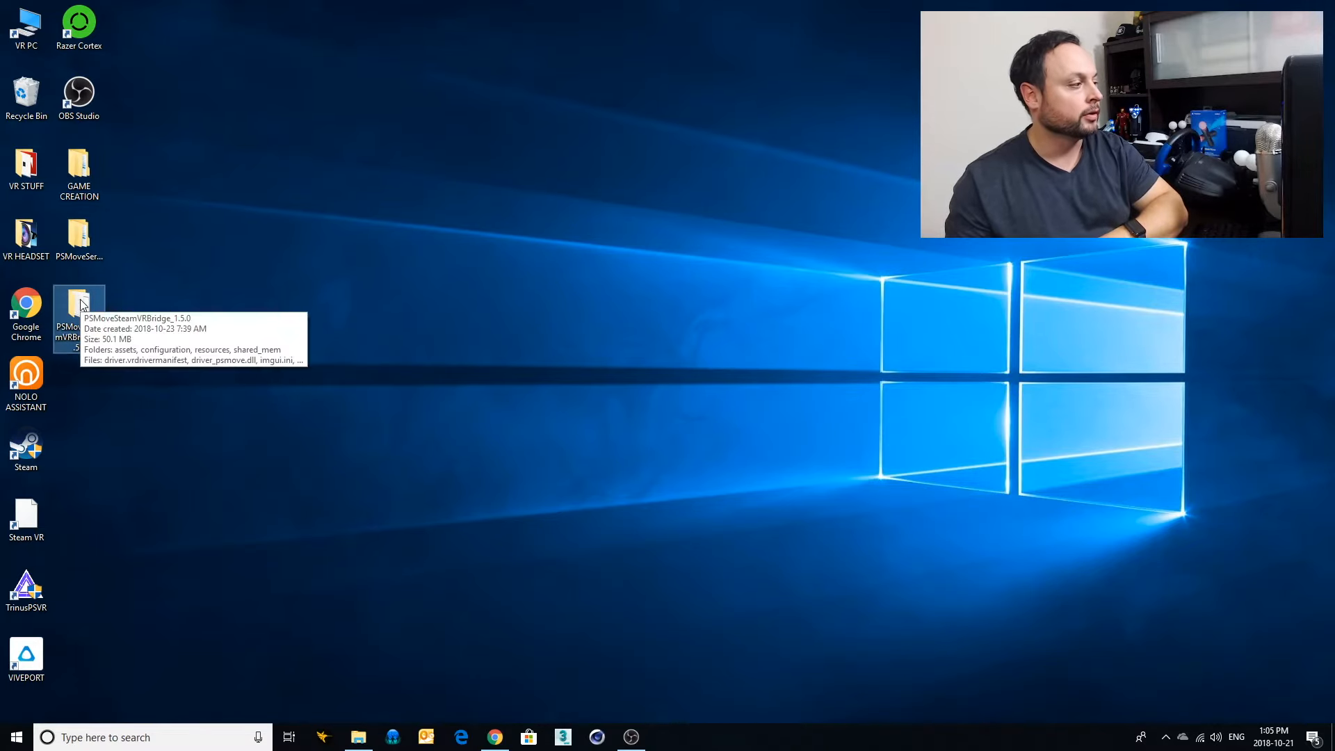
double_click(78, 304)
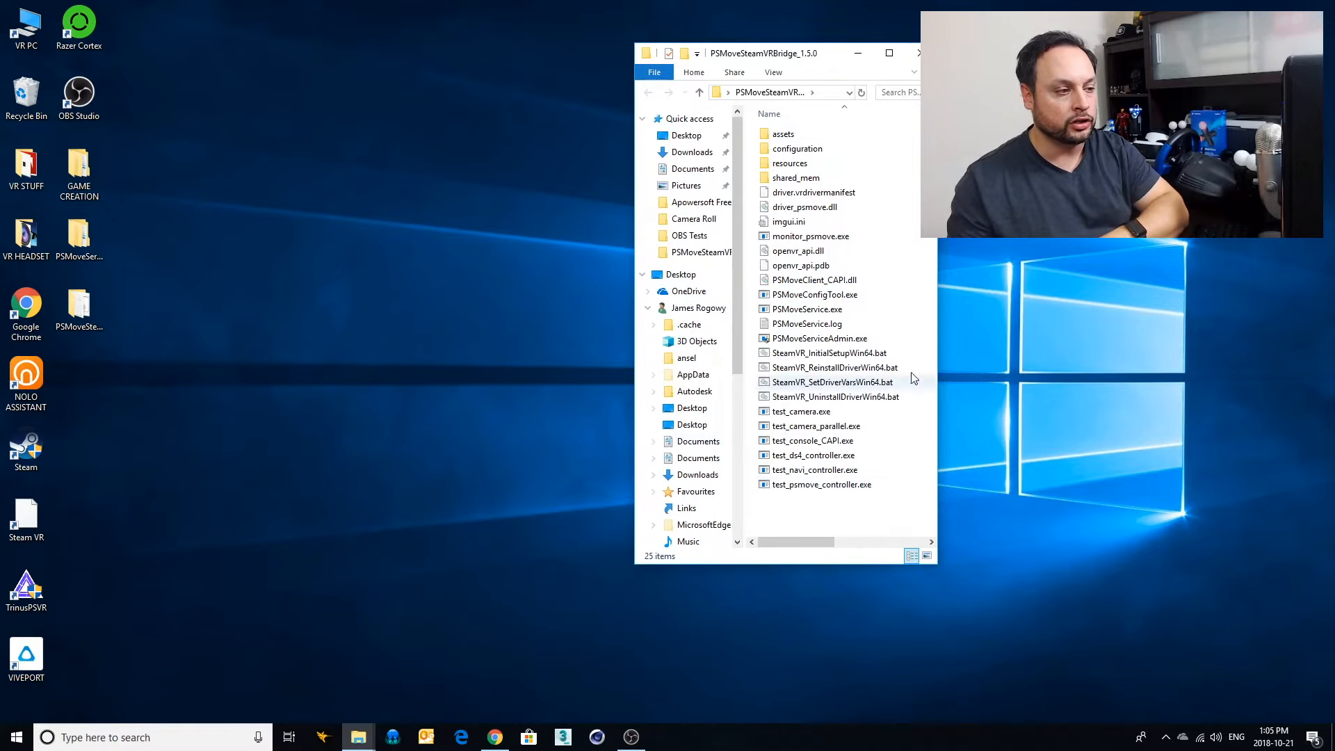
mouse_move(814, 224)
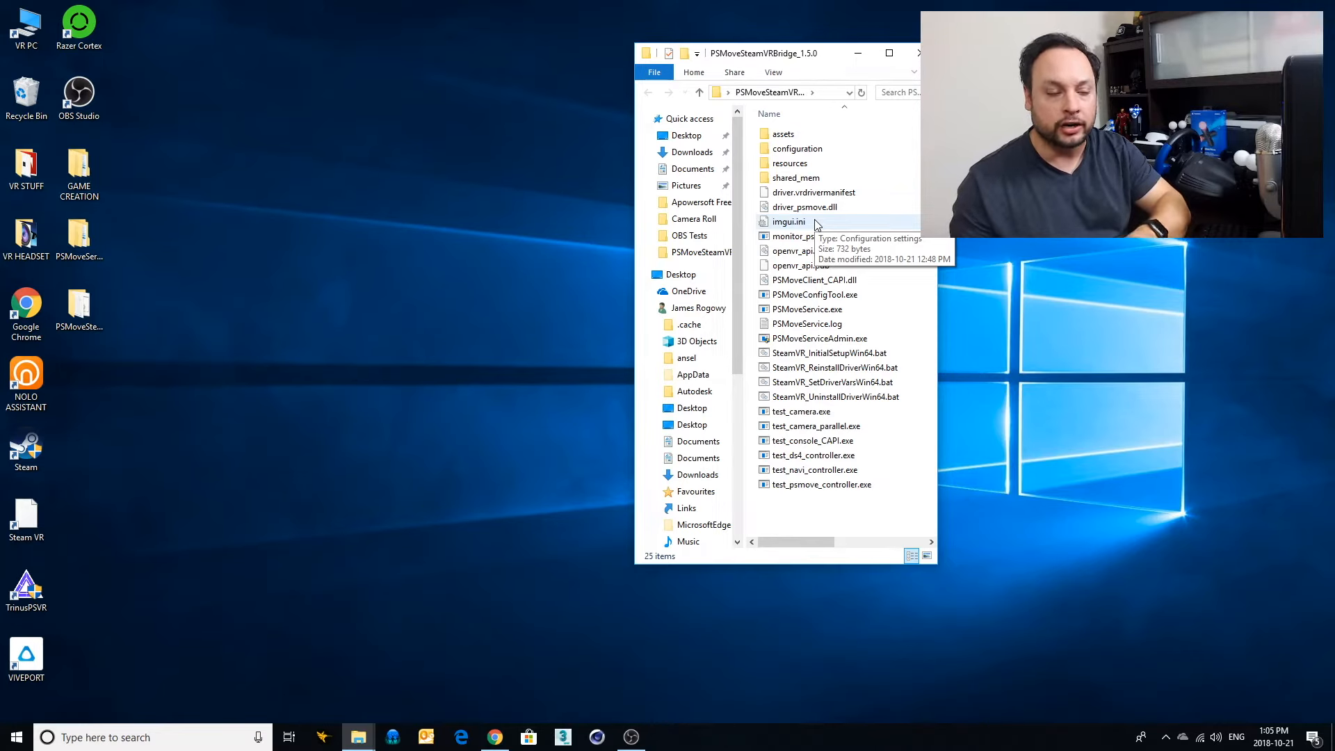
mouse_move(747, 384)
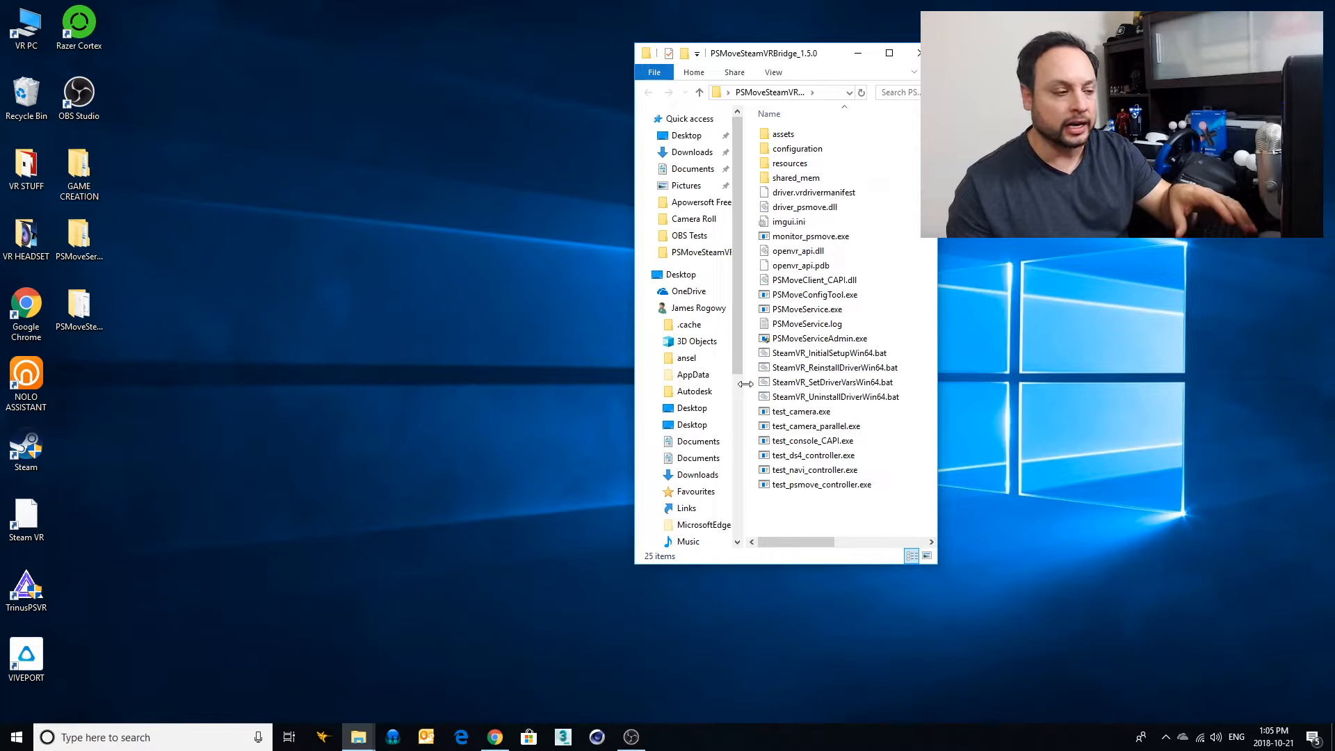
Browse the folder's tools, selecting test_camera.exe and then PSMoveServiceAdmin.exe.
click(800, 412)
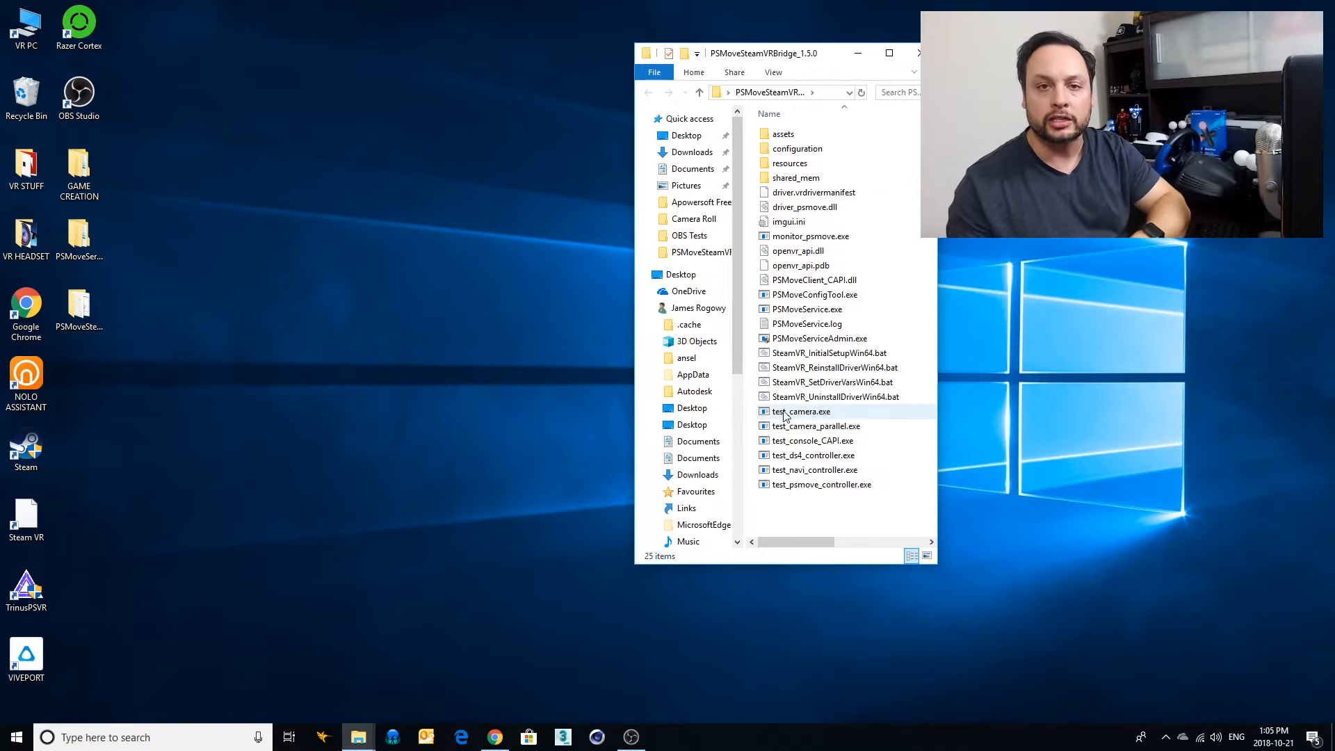
mouse_move(798, 412)
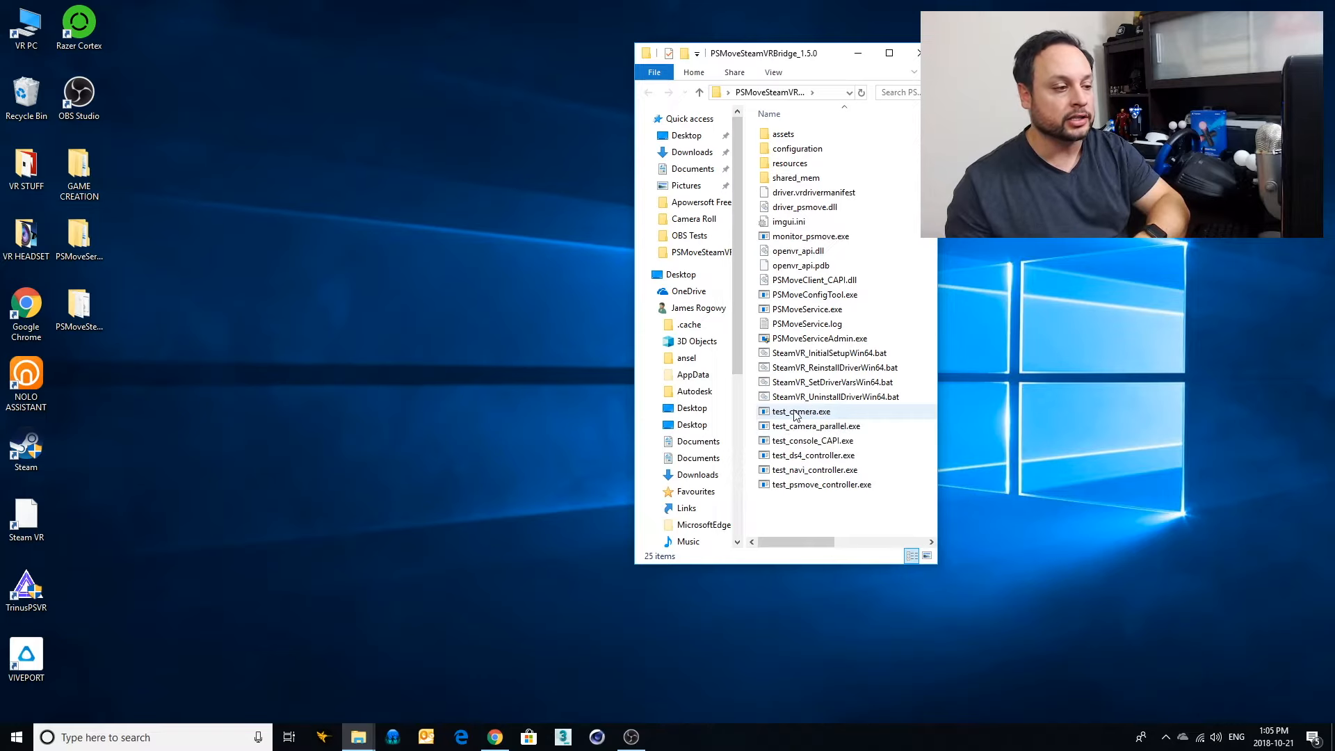
click(798, 412)
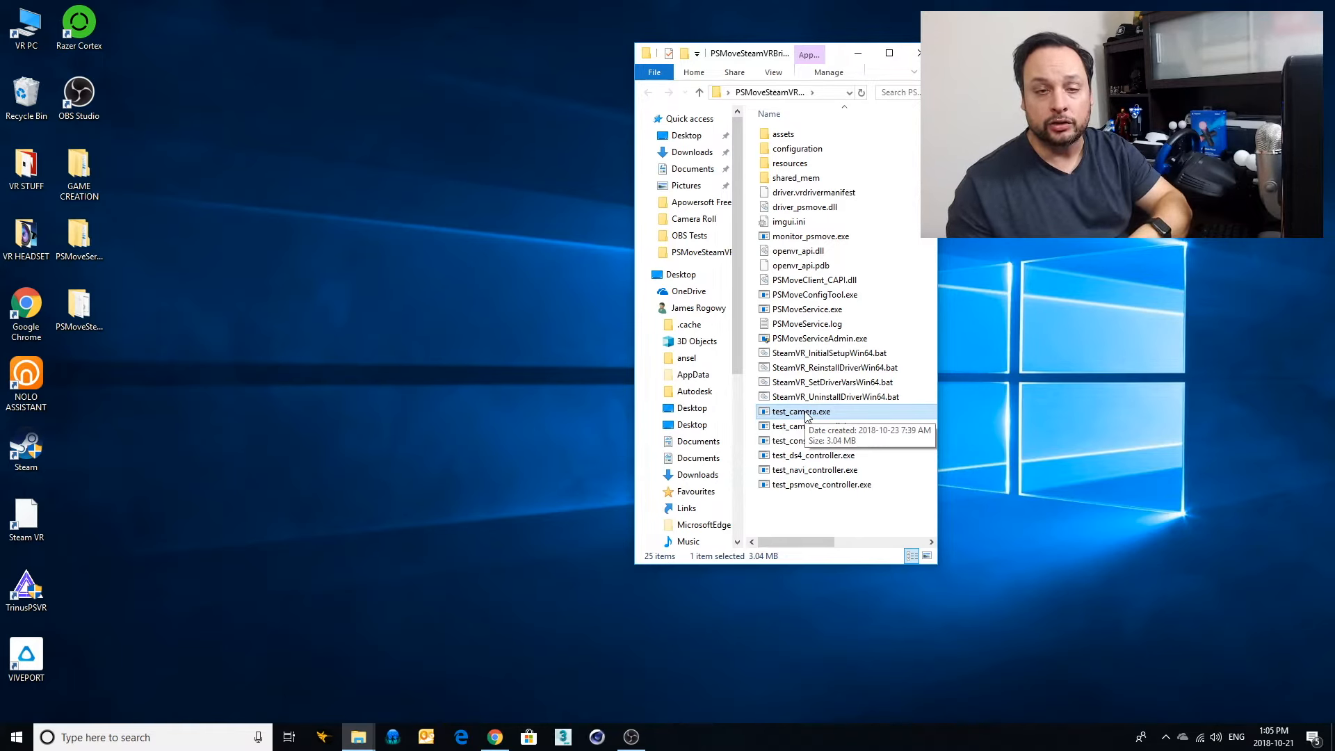
mouse_move(833, 381)
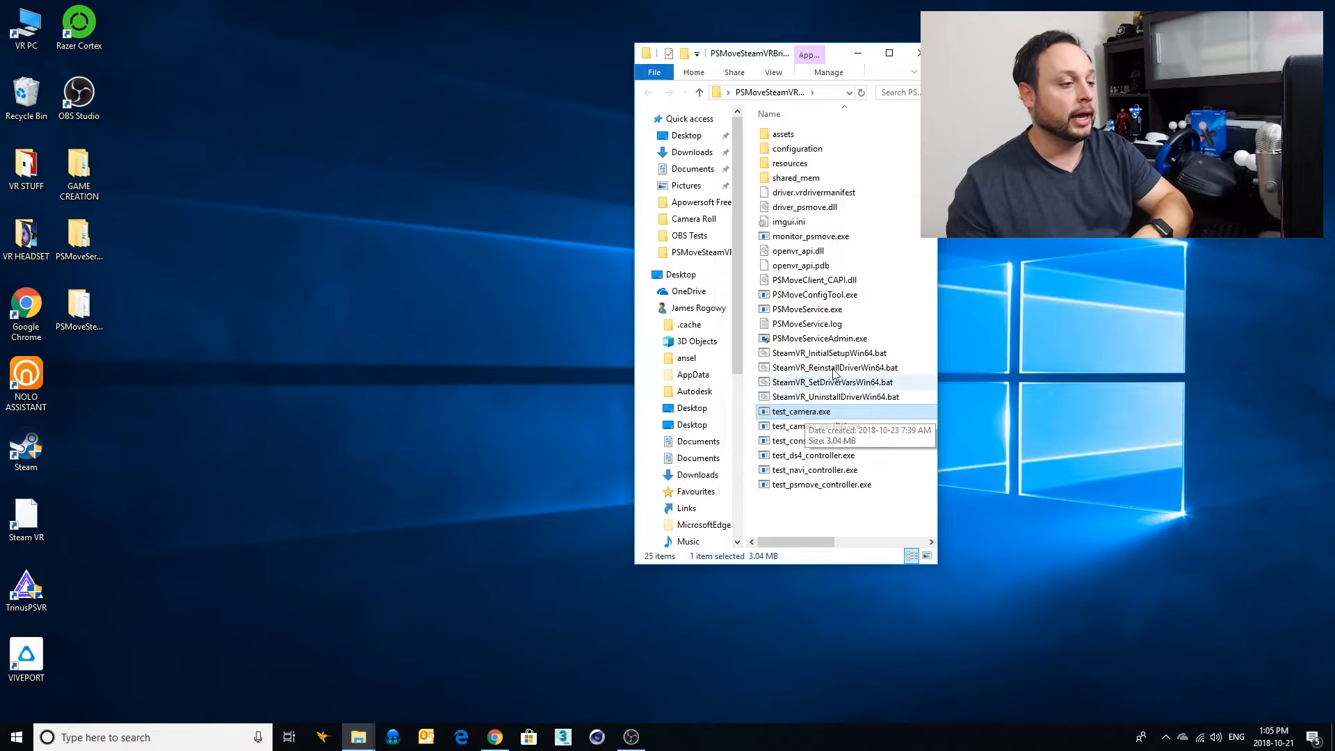
mouse_move(809, 338)
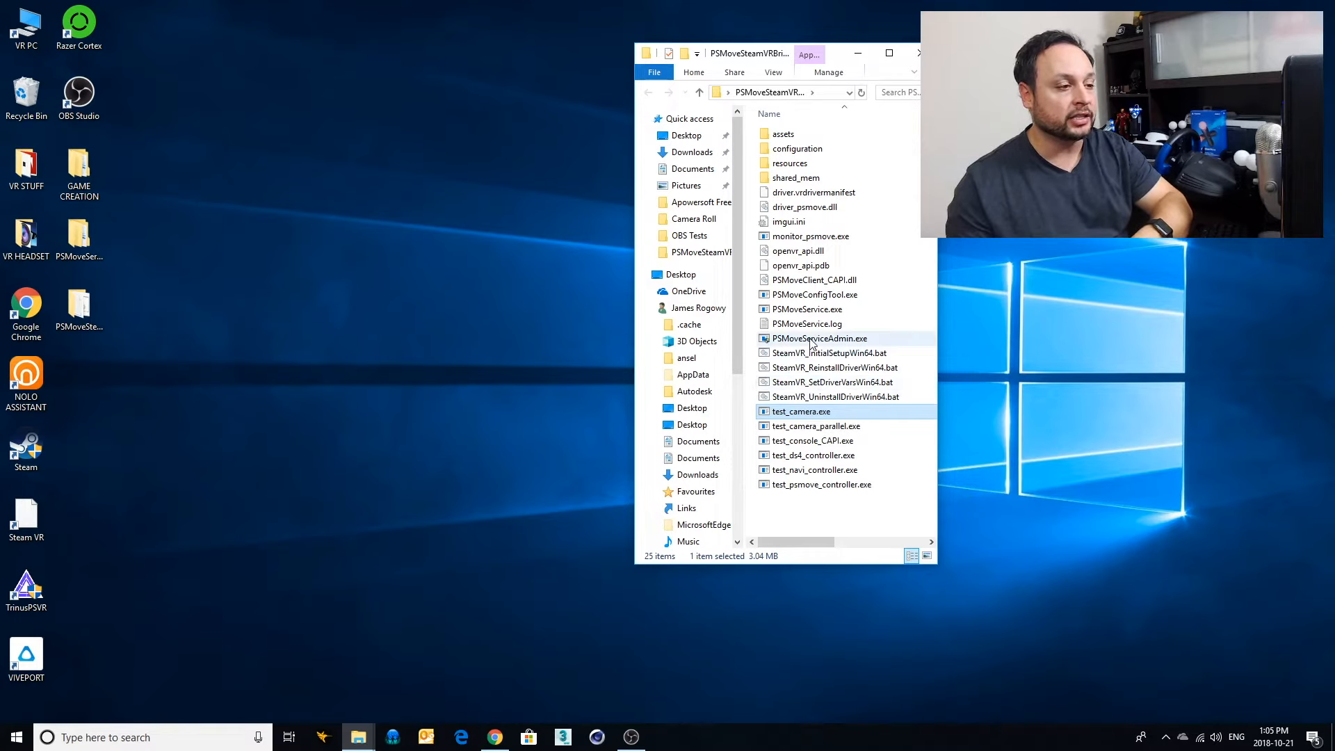
click(817, 338)
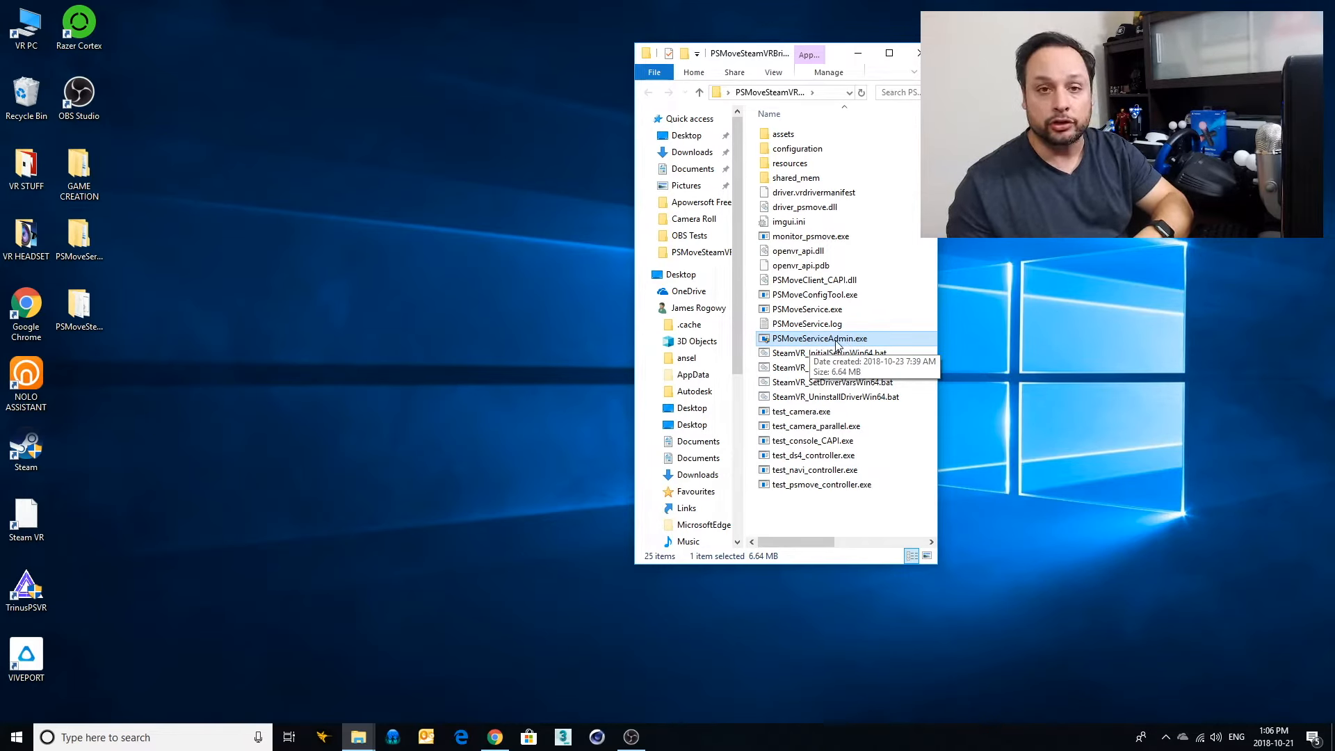
Launch PSMoveServiceAdmin so it opens the PS Move controller, then minimize its console.
double_click(820, 338)
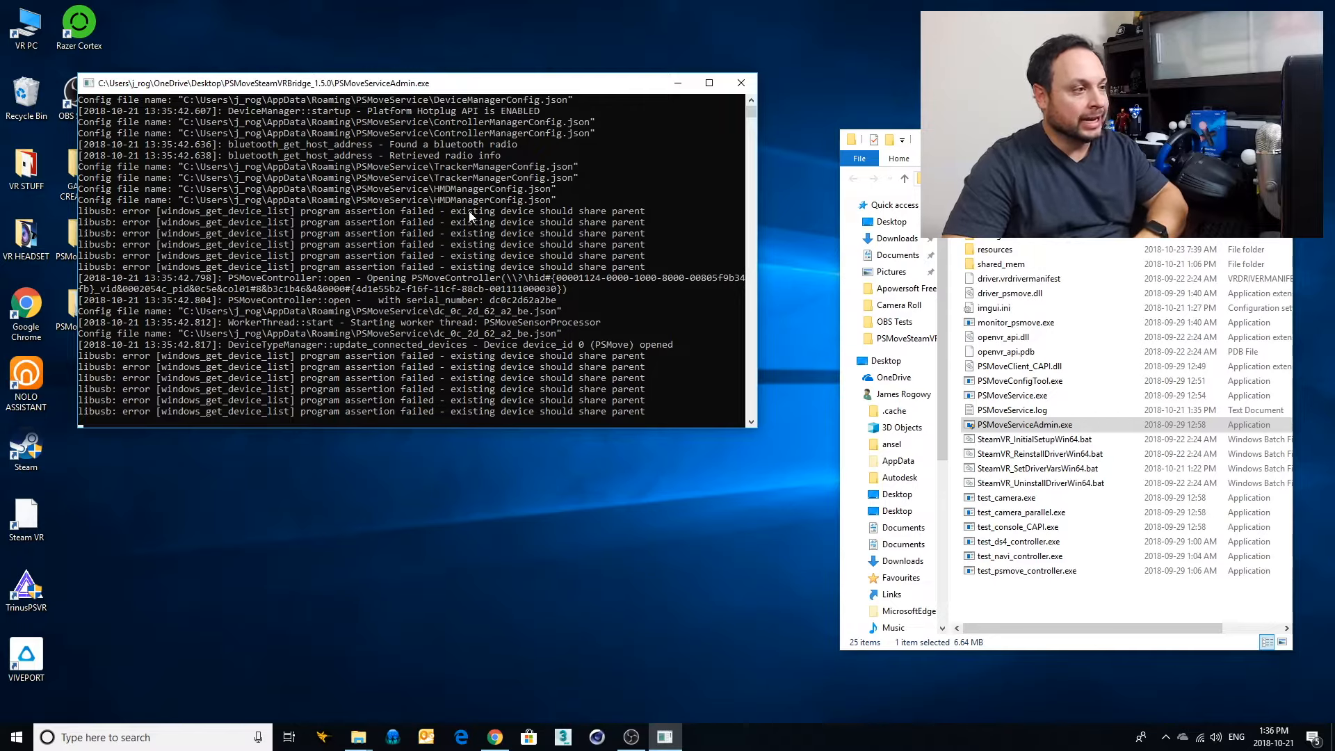
mouse_move(652, 86)
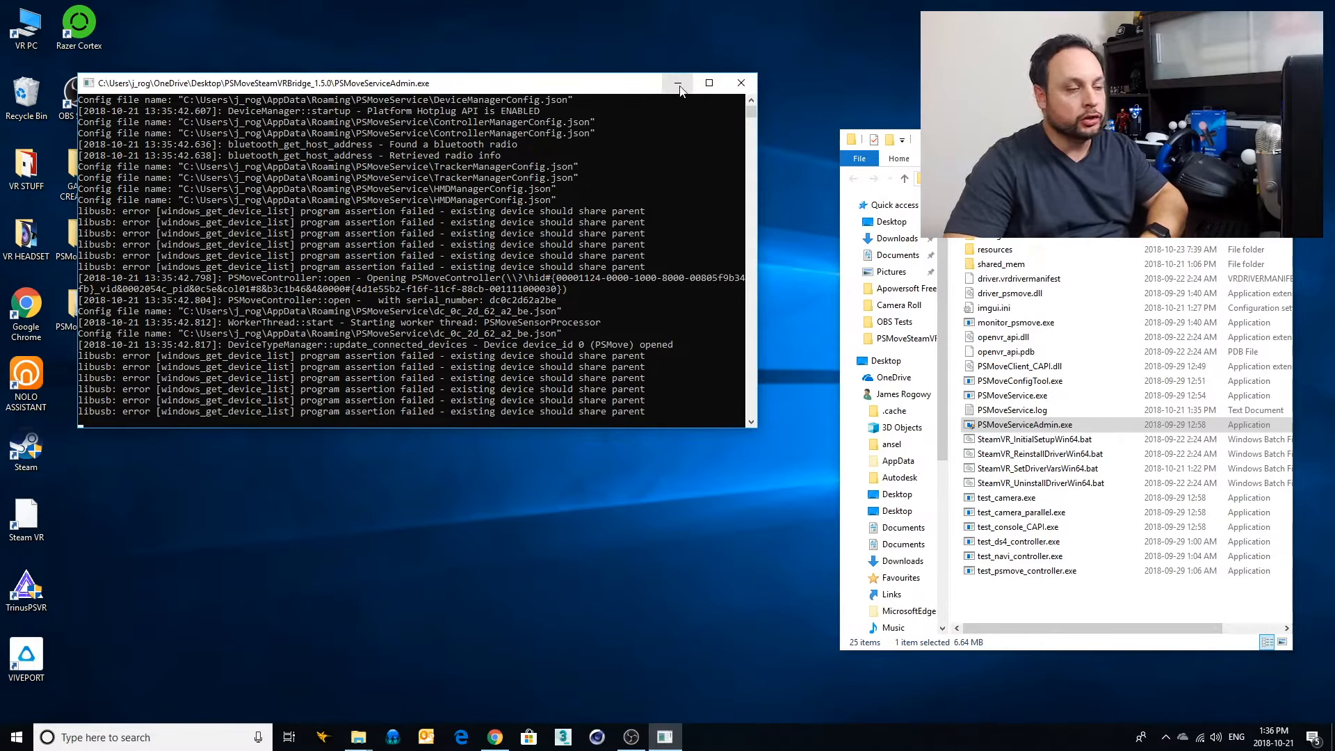
click(677, 82)
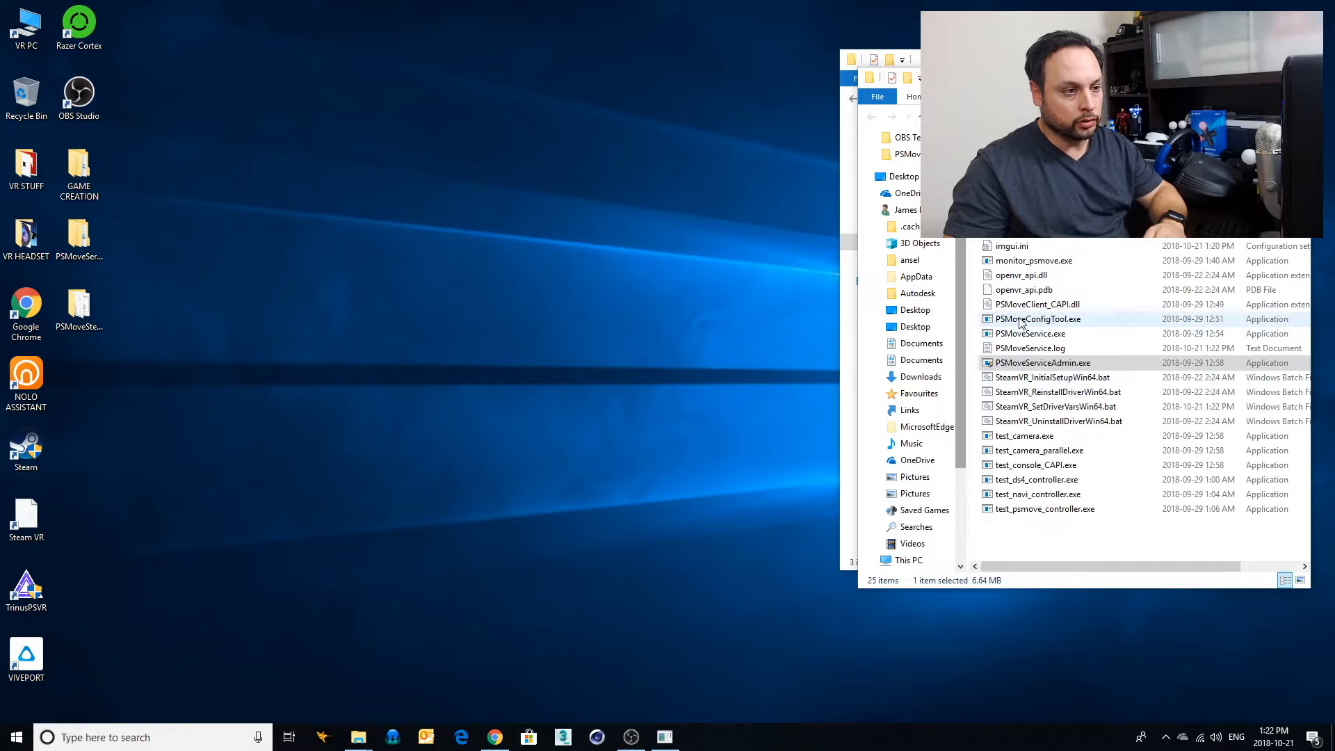
Launch PSMove Config Tool and pair the PS Move controller in Controller Settings.
double_click(1038, 319)
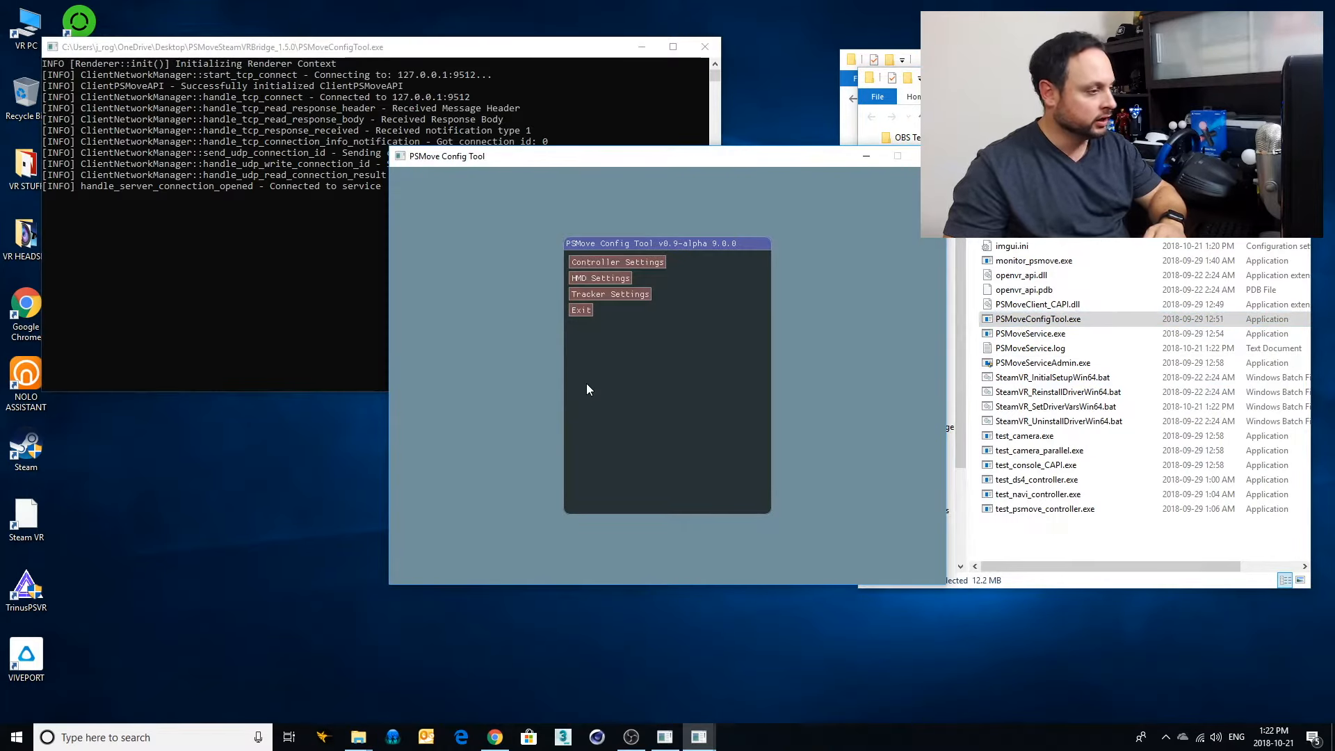
mouse_move(686, 343)
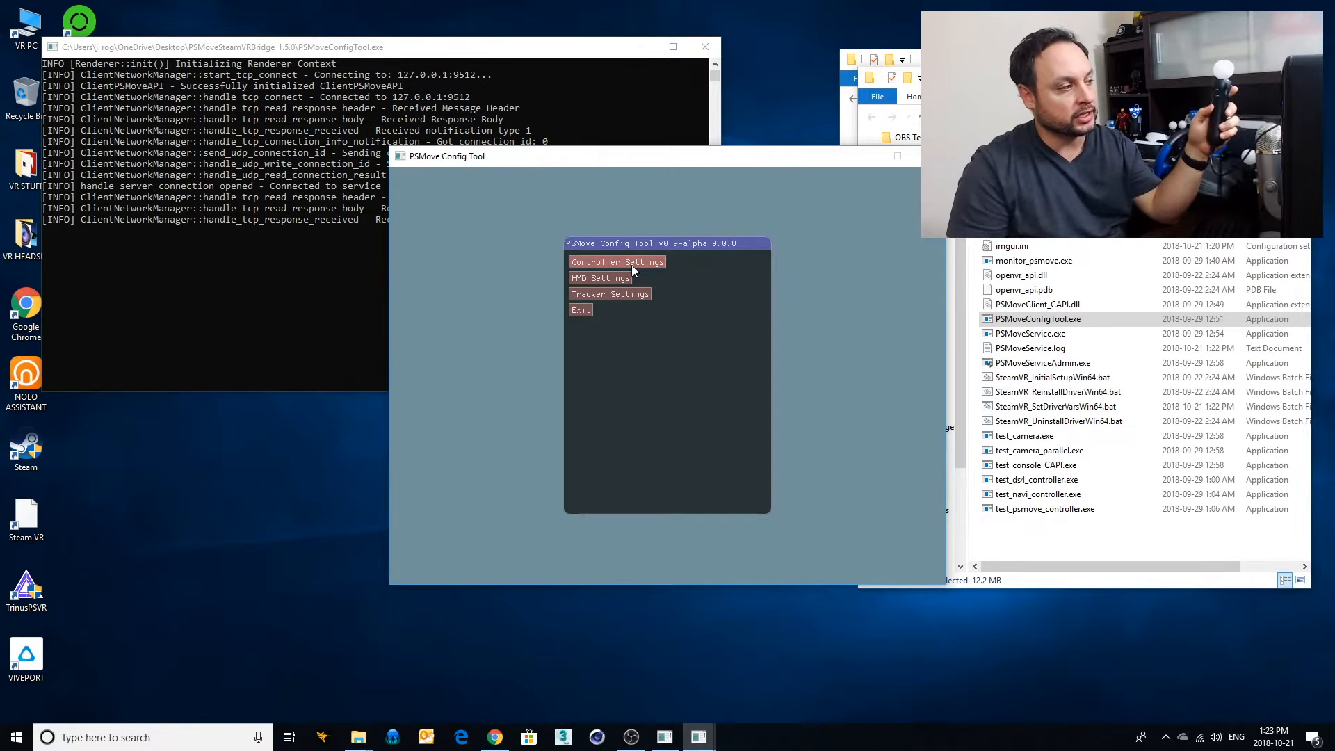
click(616, 261)
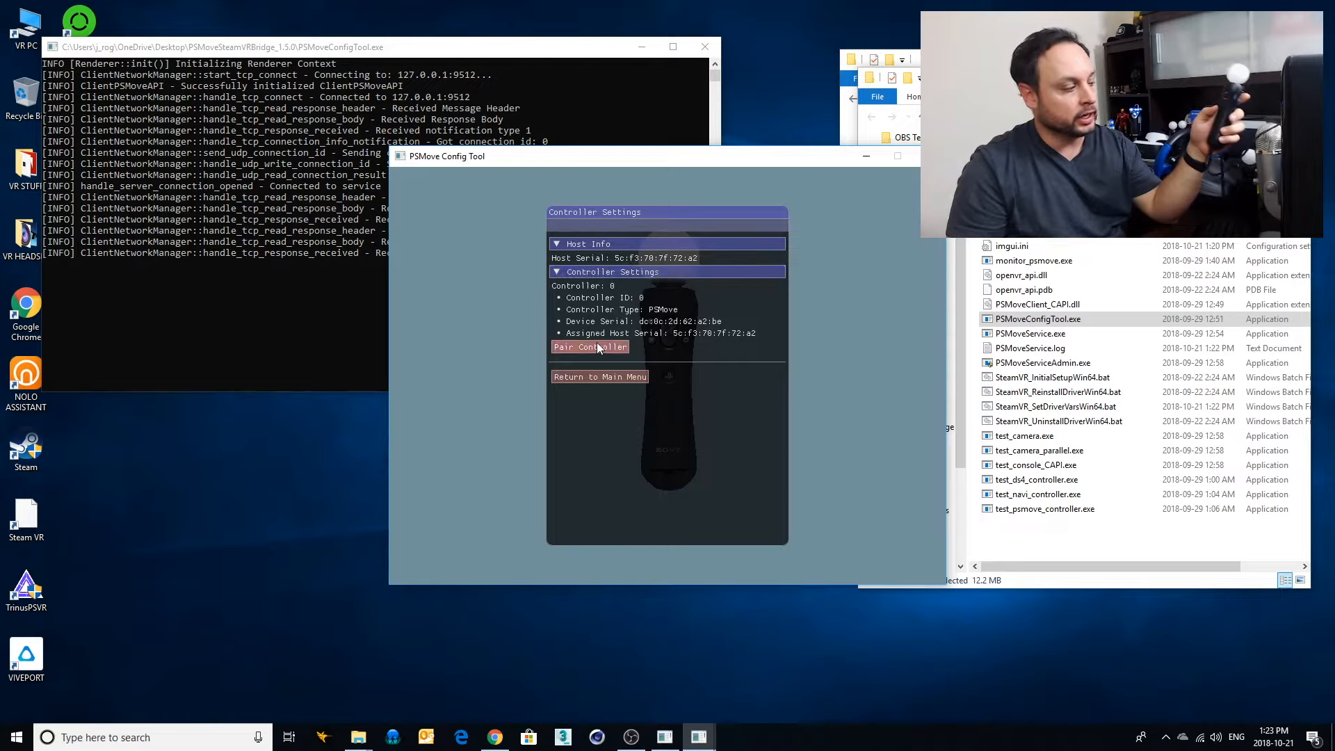
click(590, 348)
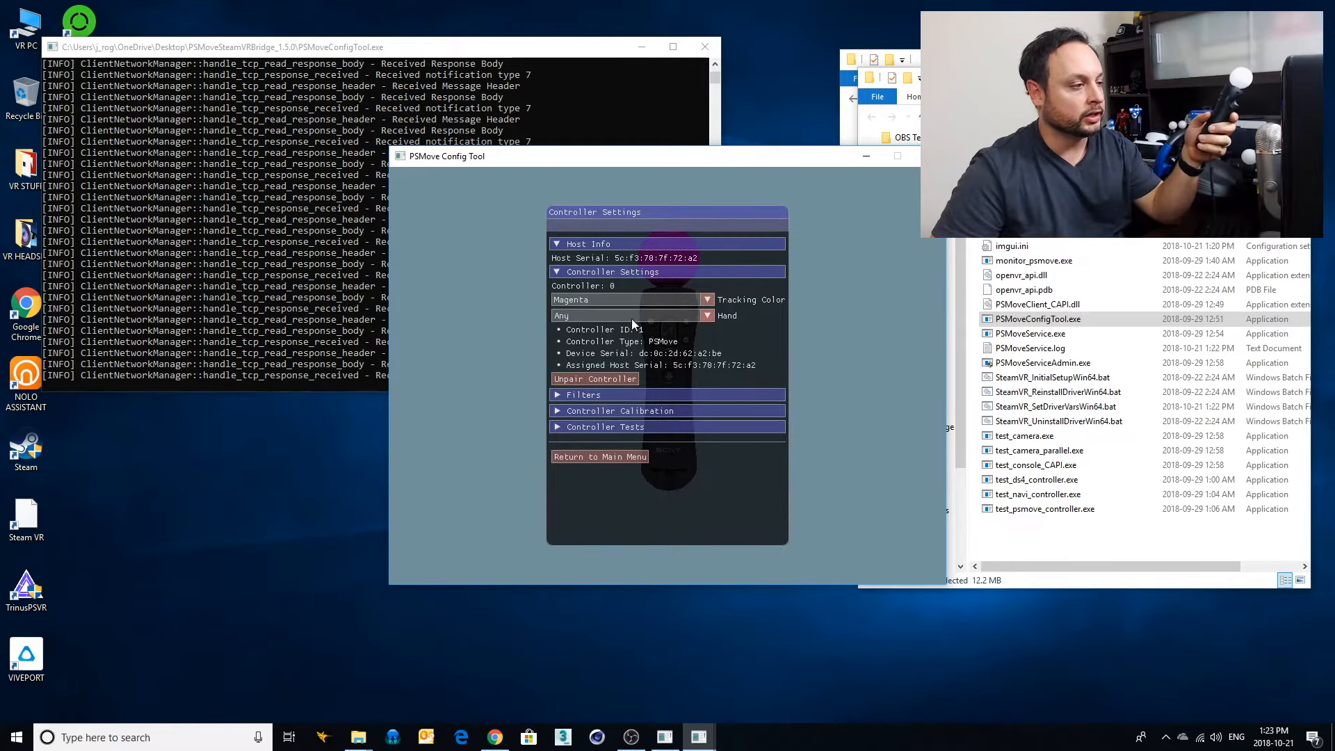
click(706, 316)
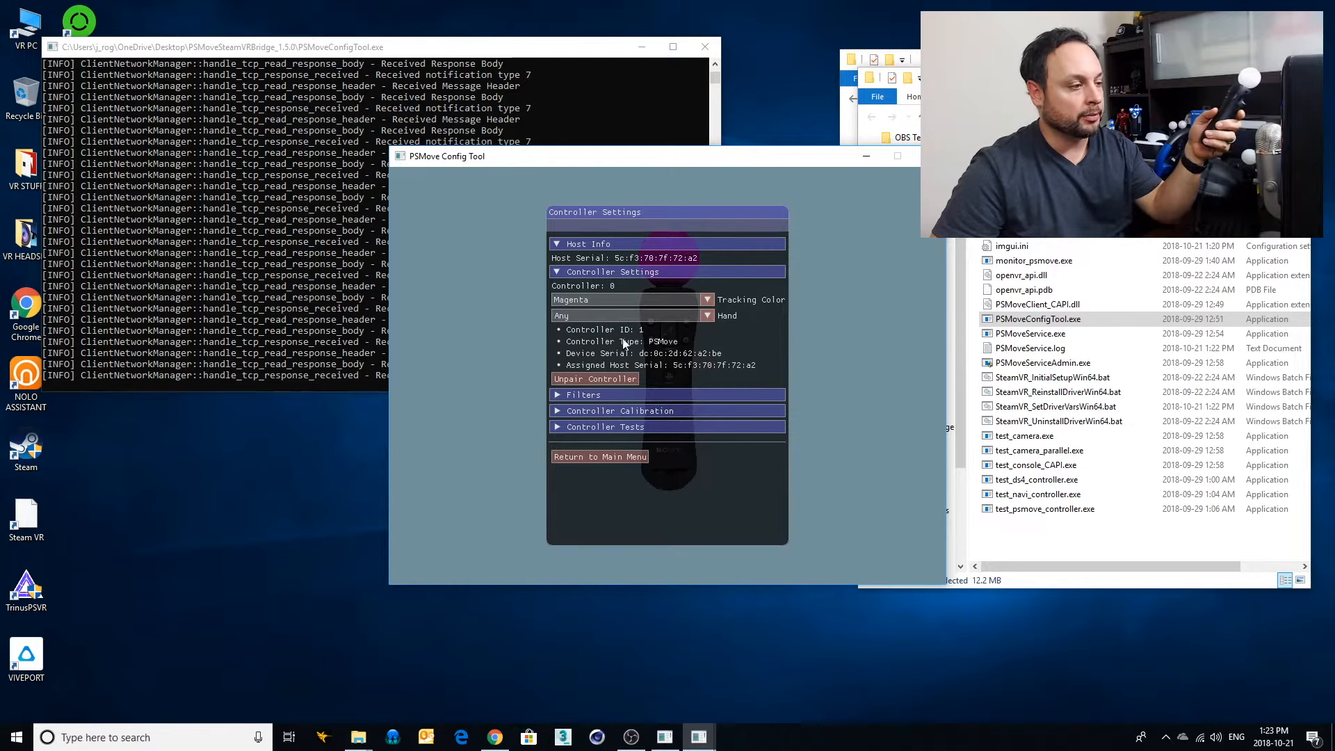
mouse_move(651, 393)
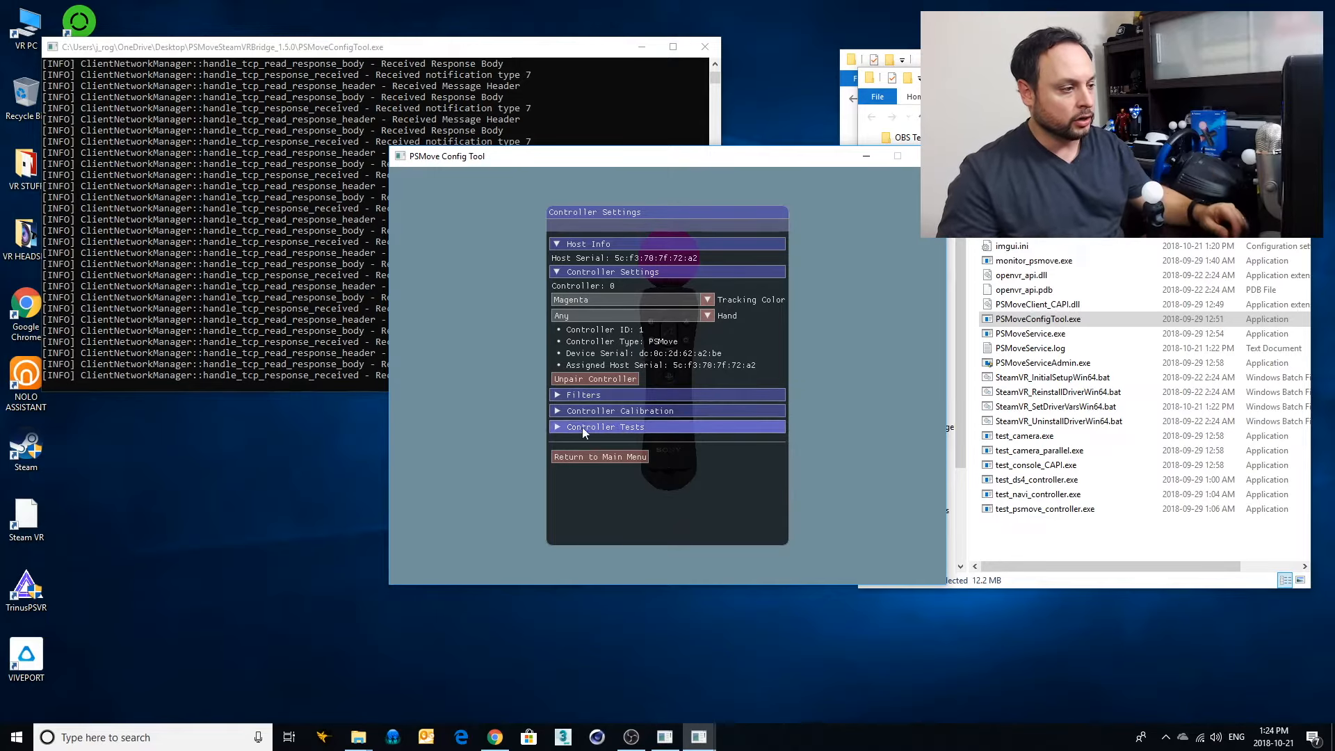
Expand Controller Calibration and start the gyroscope calibration.
click(620, 410)
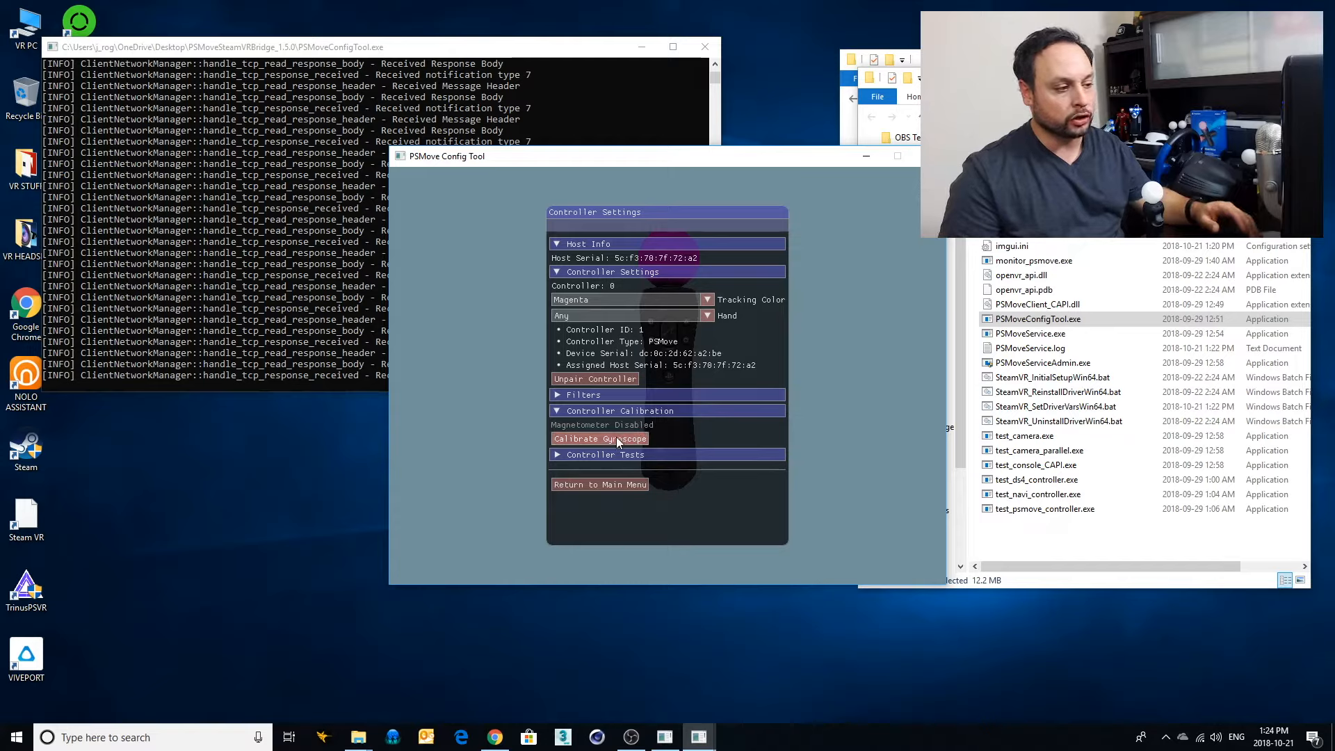
click(599, 438)
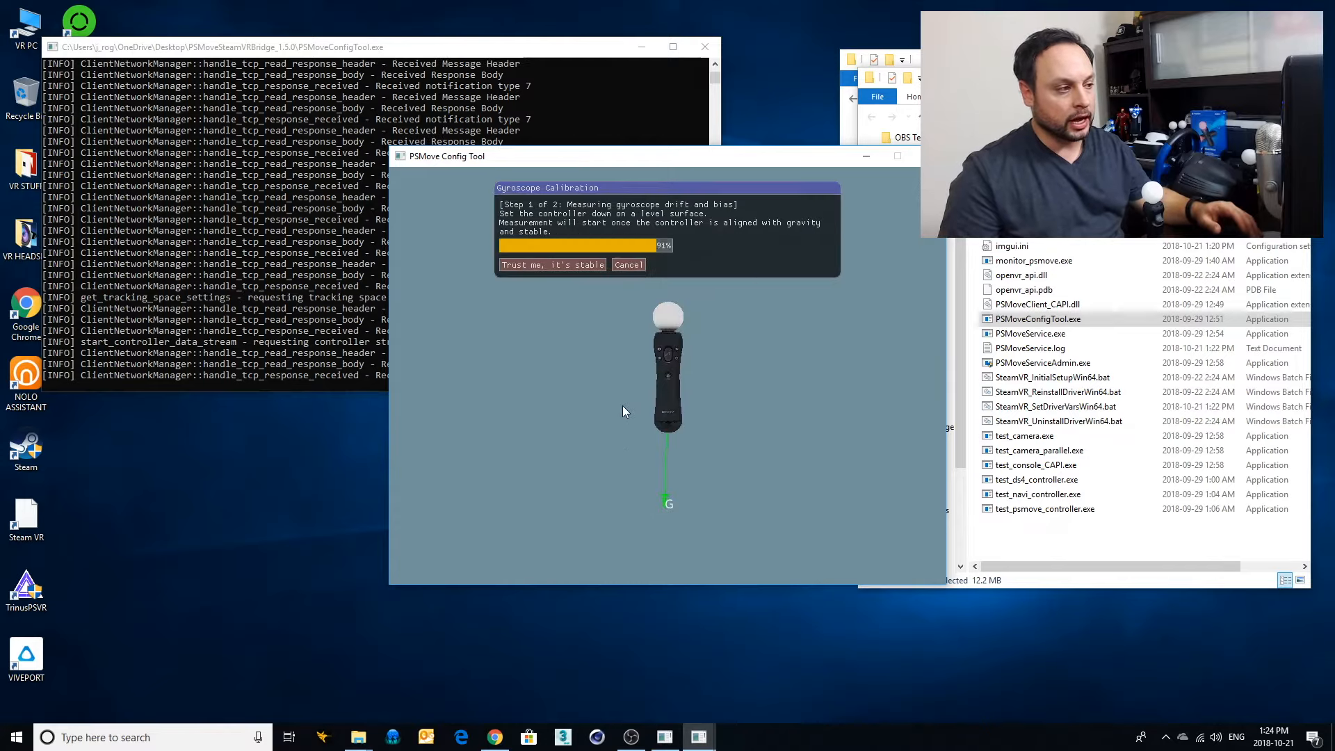
Let gyroscope drift and bias sampling finish with the controller level, then accept it.
click(552, 264)
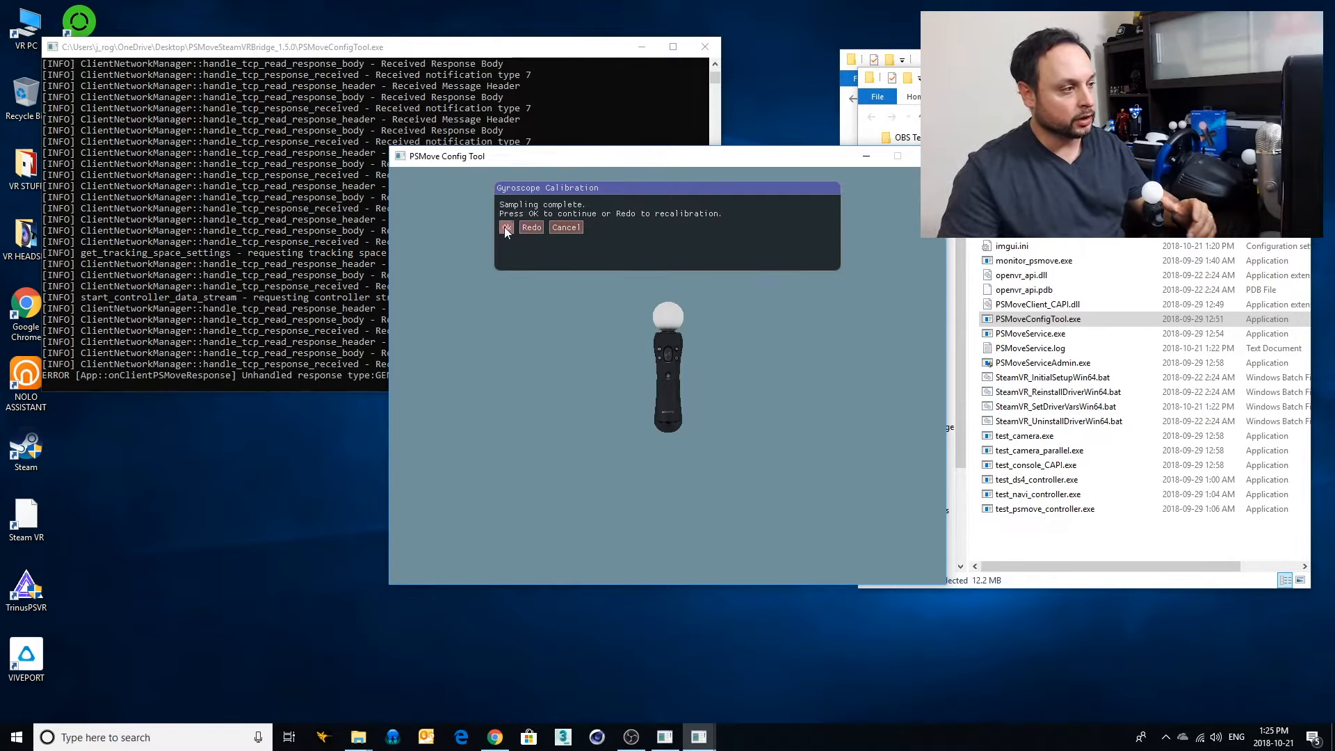
click(507, 226)
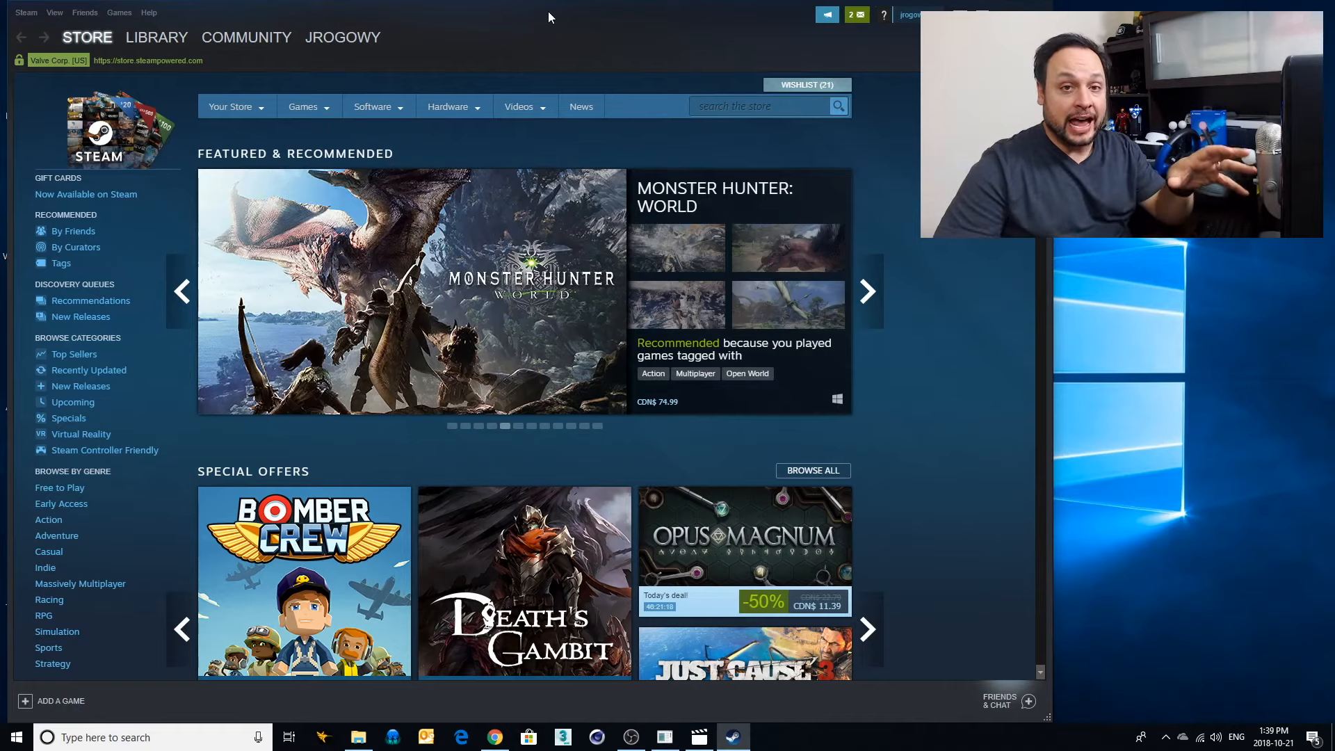
Bring Steam's store page forward and show the Library category dropdown.
click(868, 291)
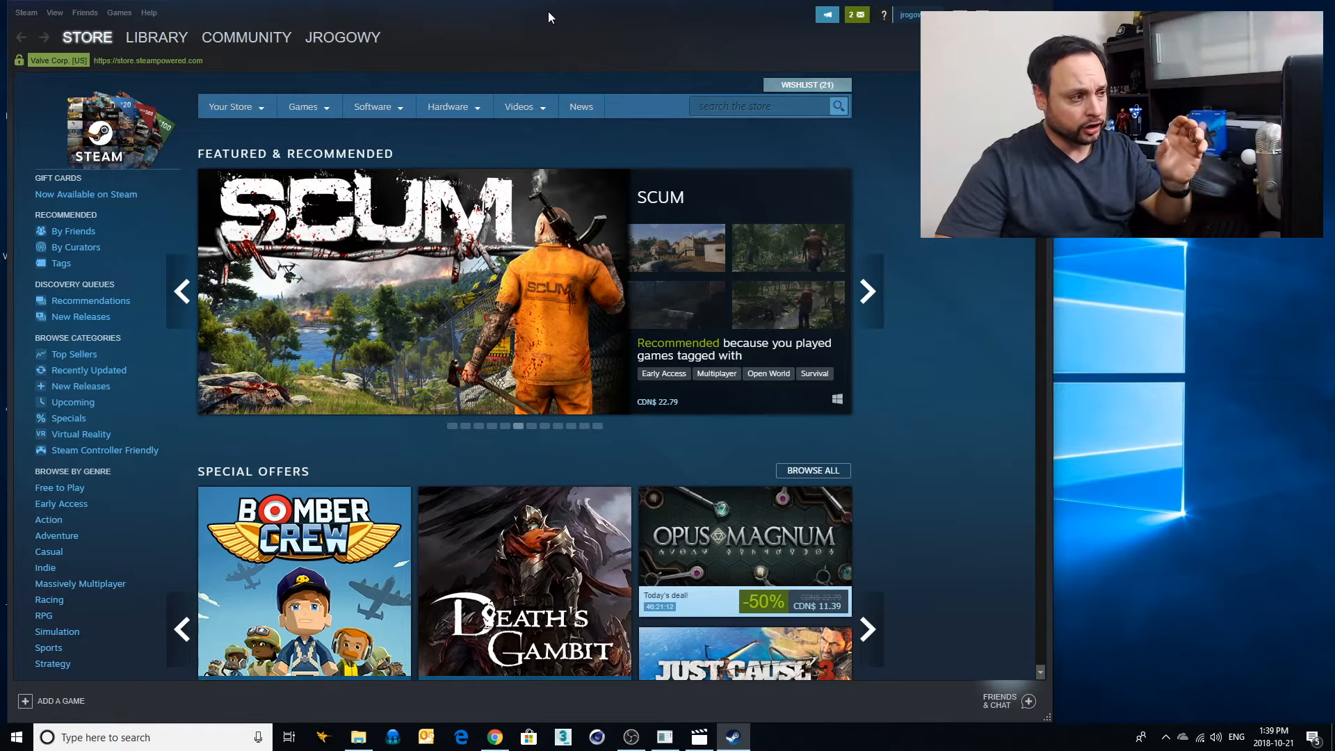
click(866, 290)
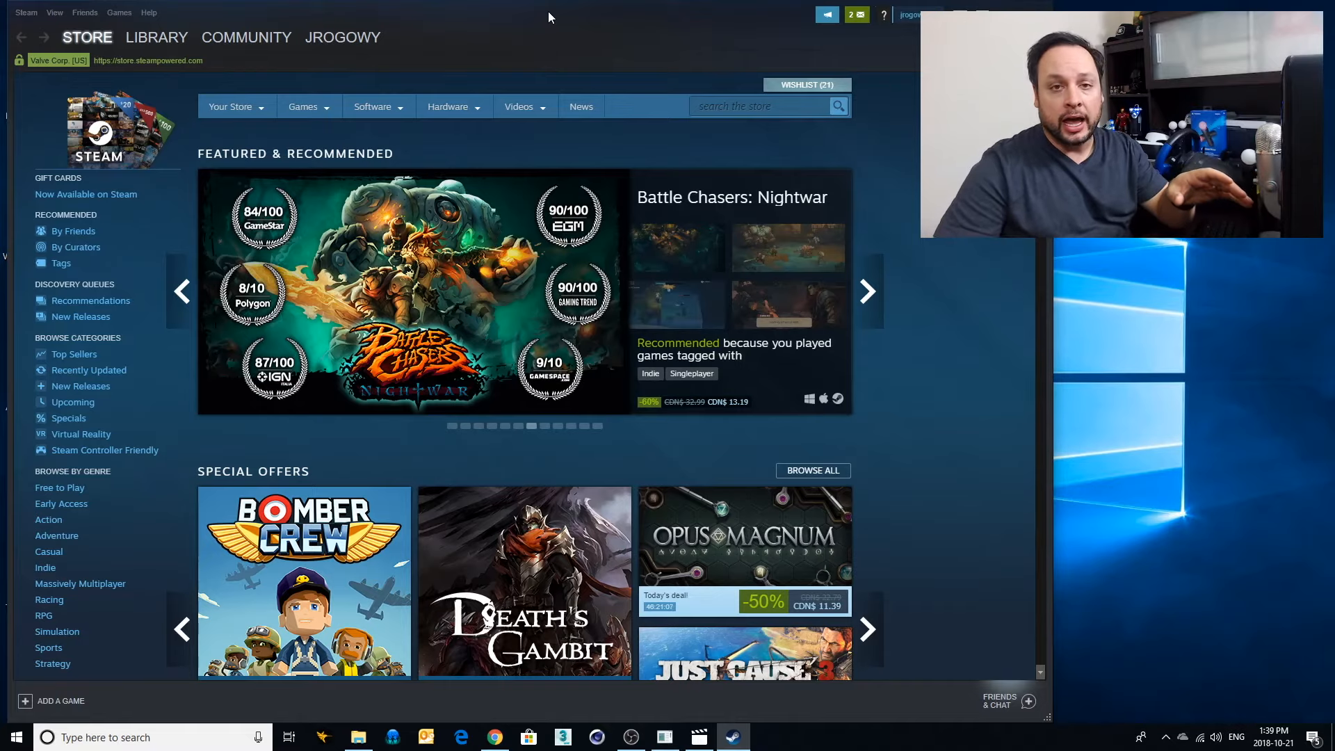
click(867, 290)
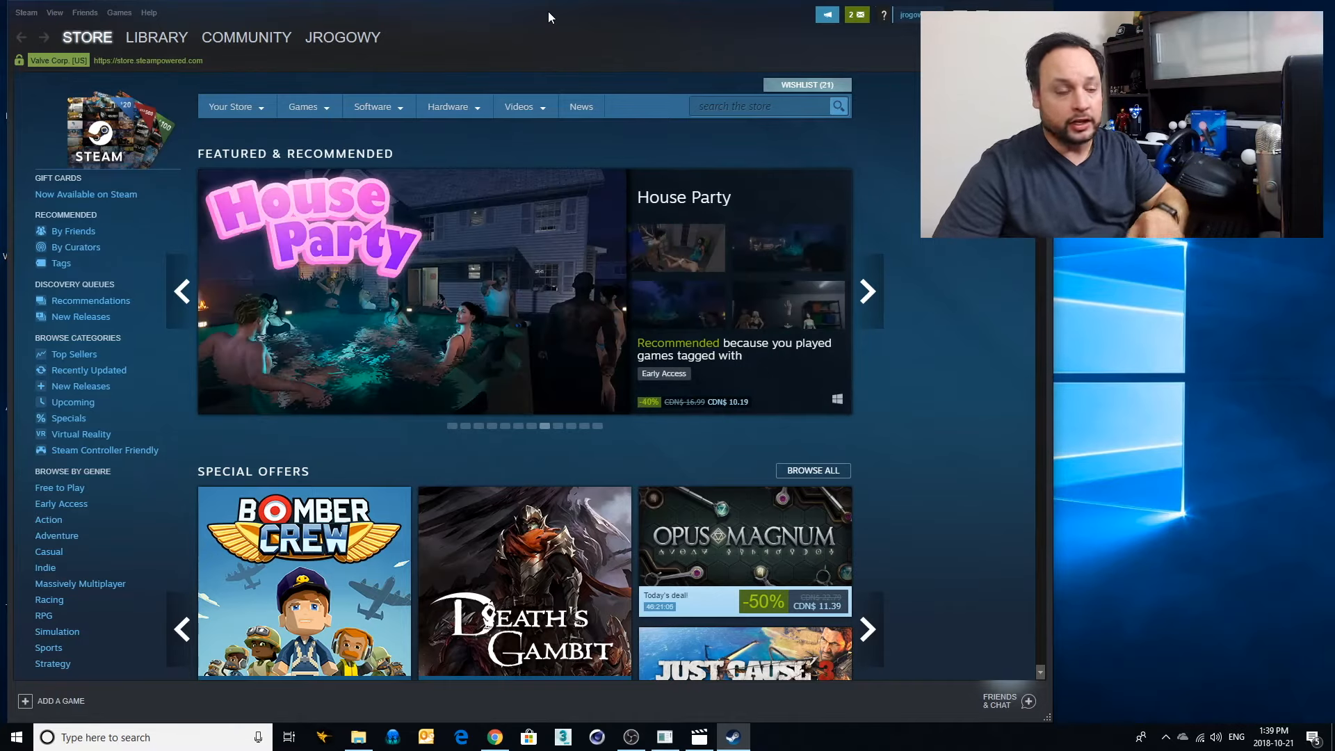
click(157, 36)
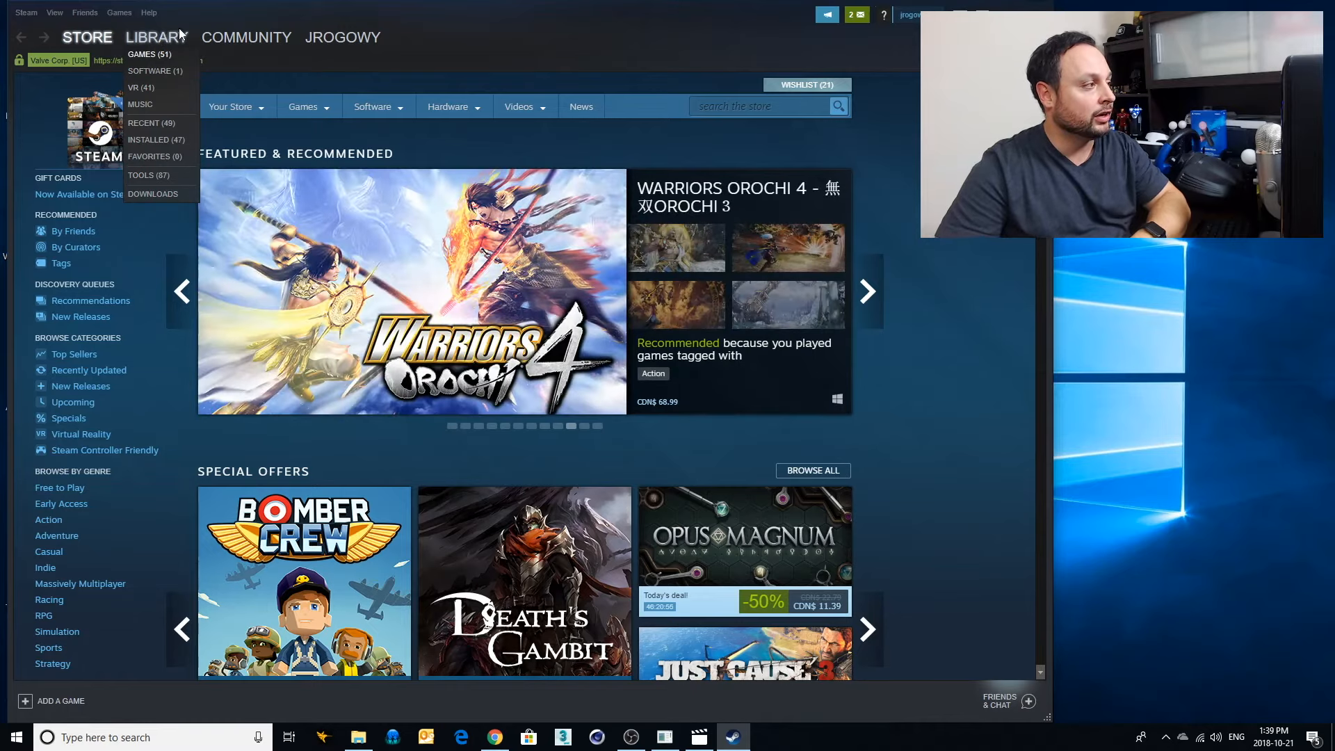
mouse_move(152, 181)
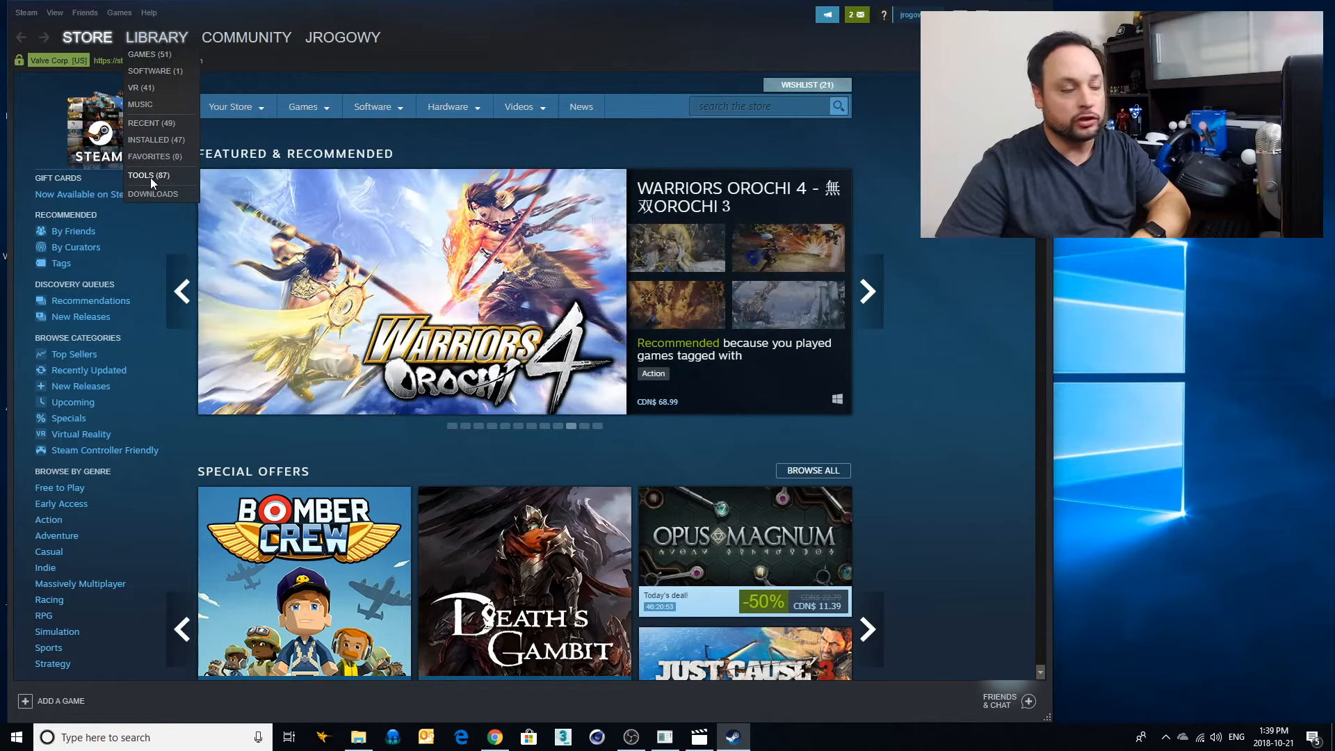
List the library's Tools and bring up the context menu on the SteamVR entry.
click(149, 175)
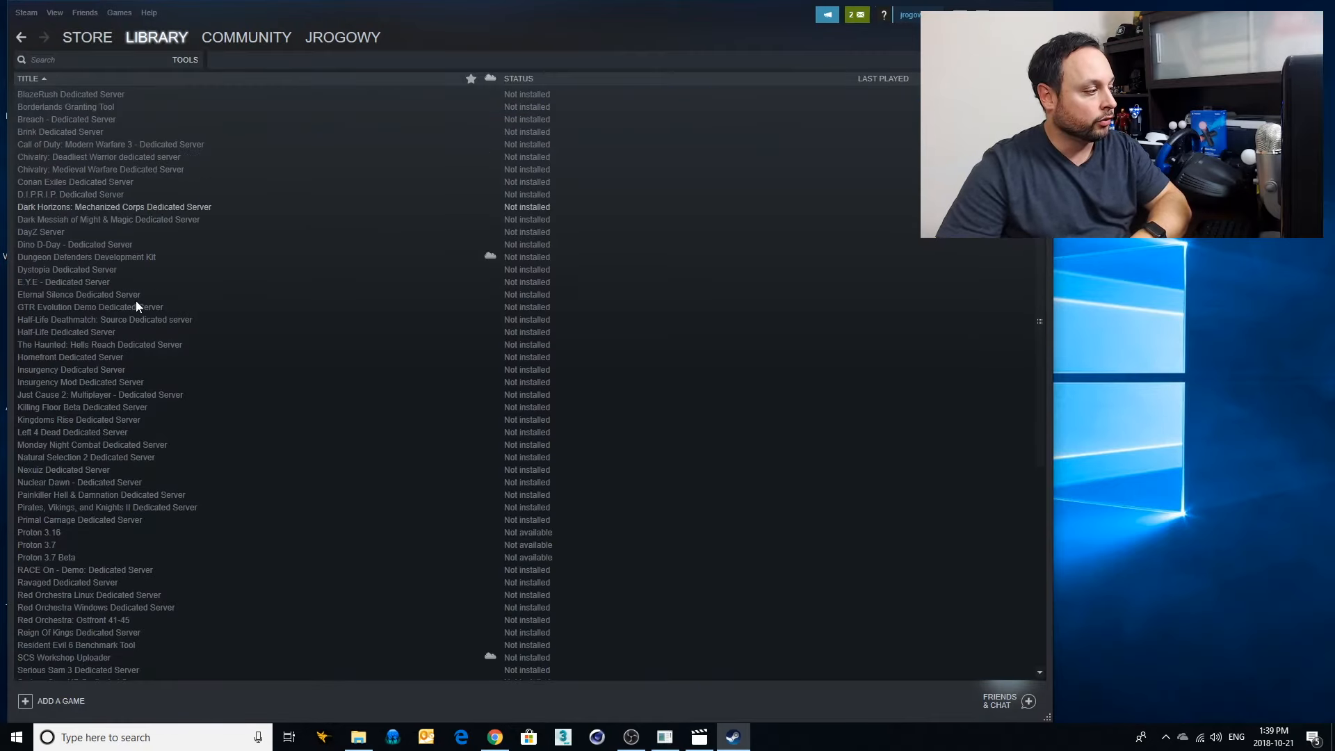
scroll(down, 3)
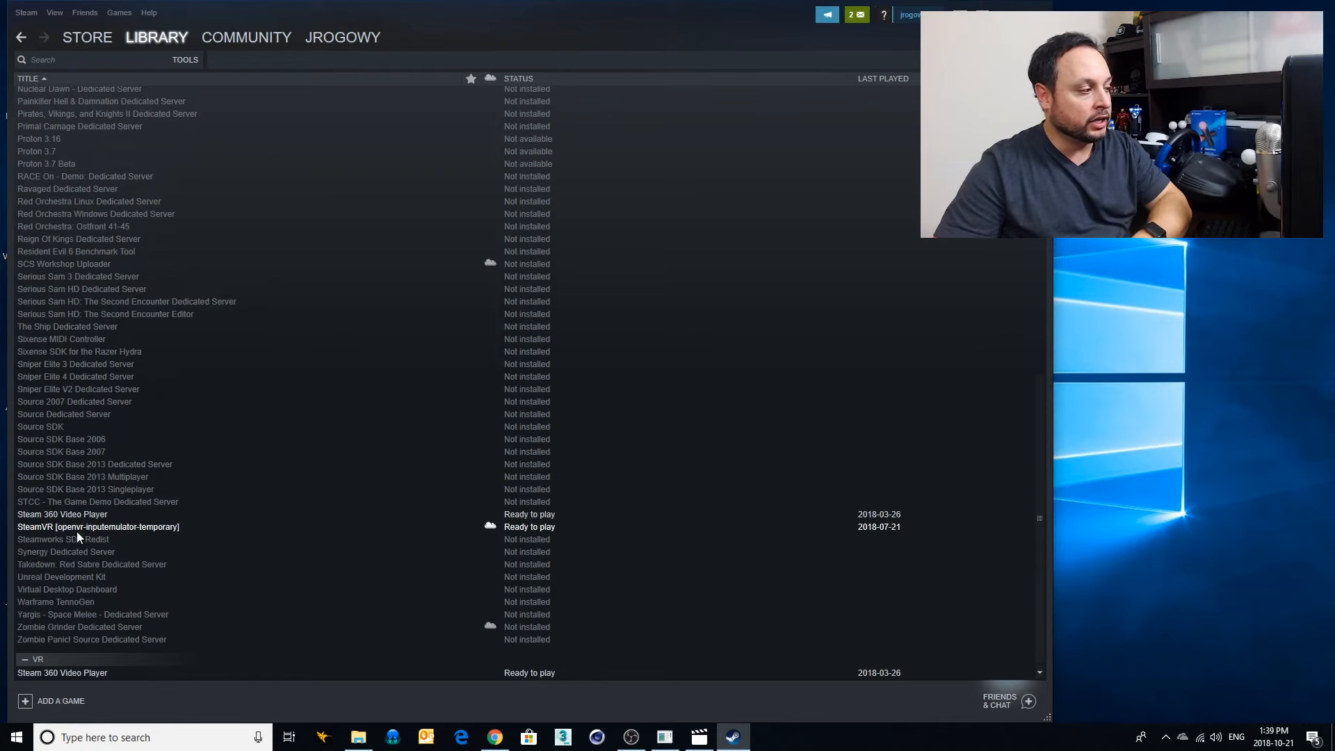
right_click(97, 526)
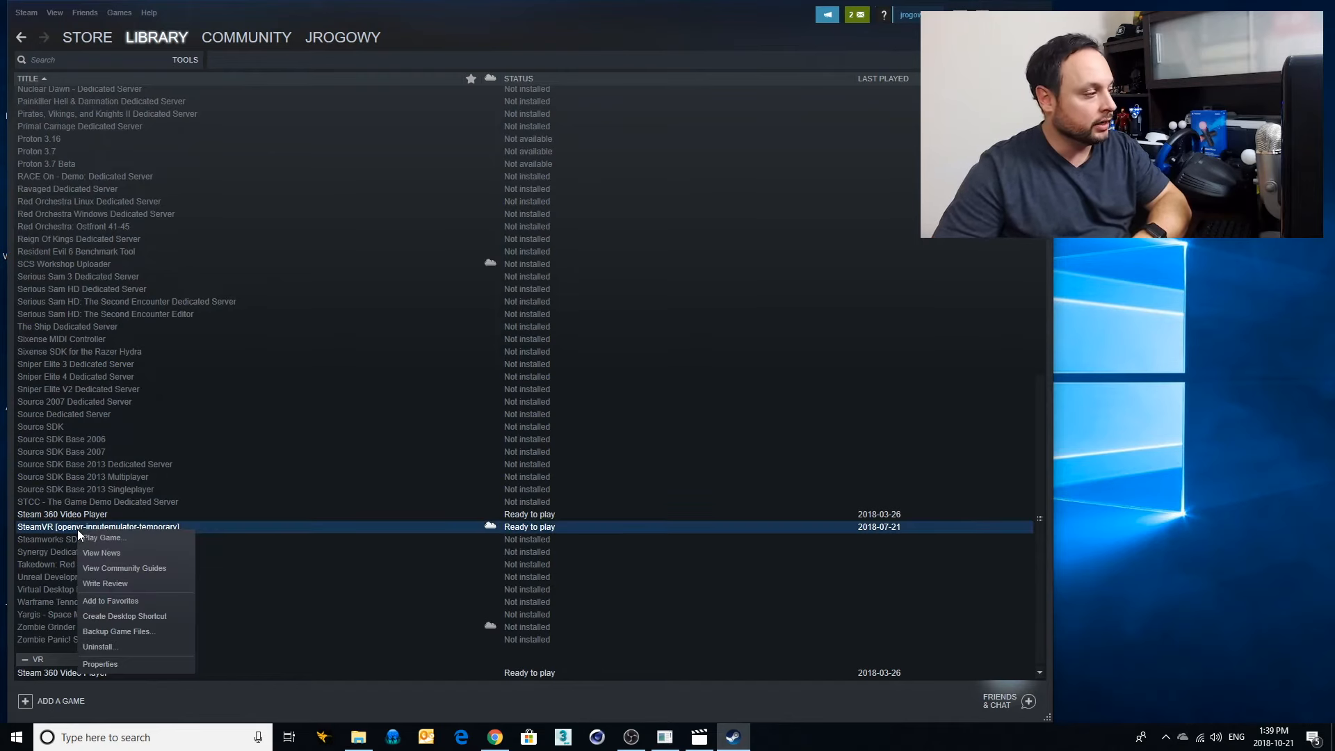
mouse_move(100, 664)
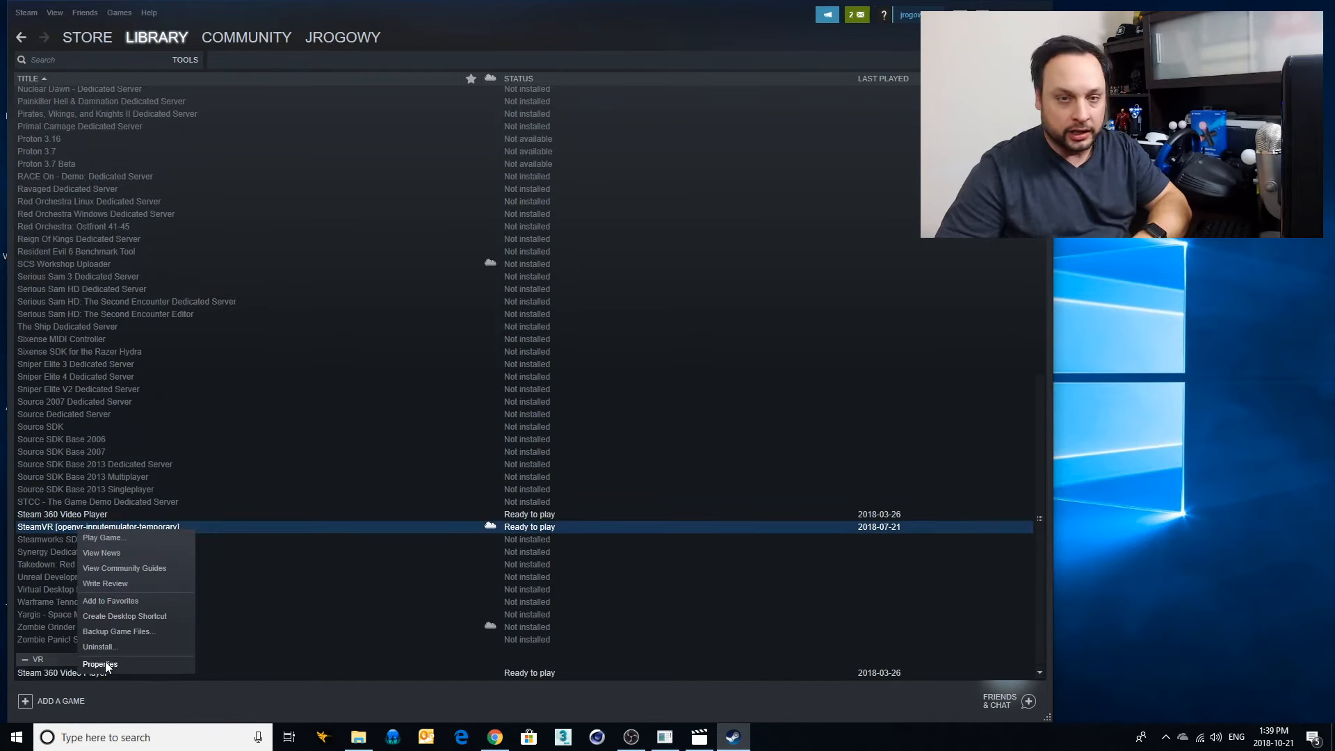
In SteamVR Properties, expand the Betas branch list to choose openvr-inputemulator-temporary.
click(100, 664)
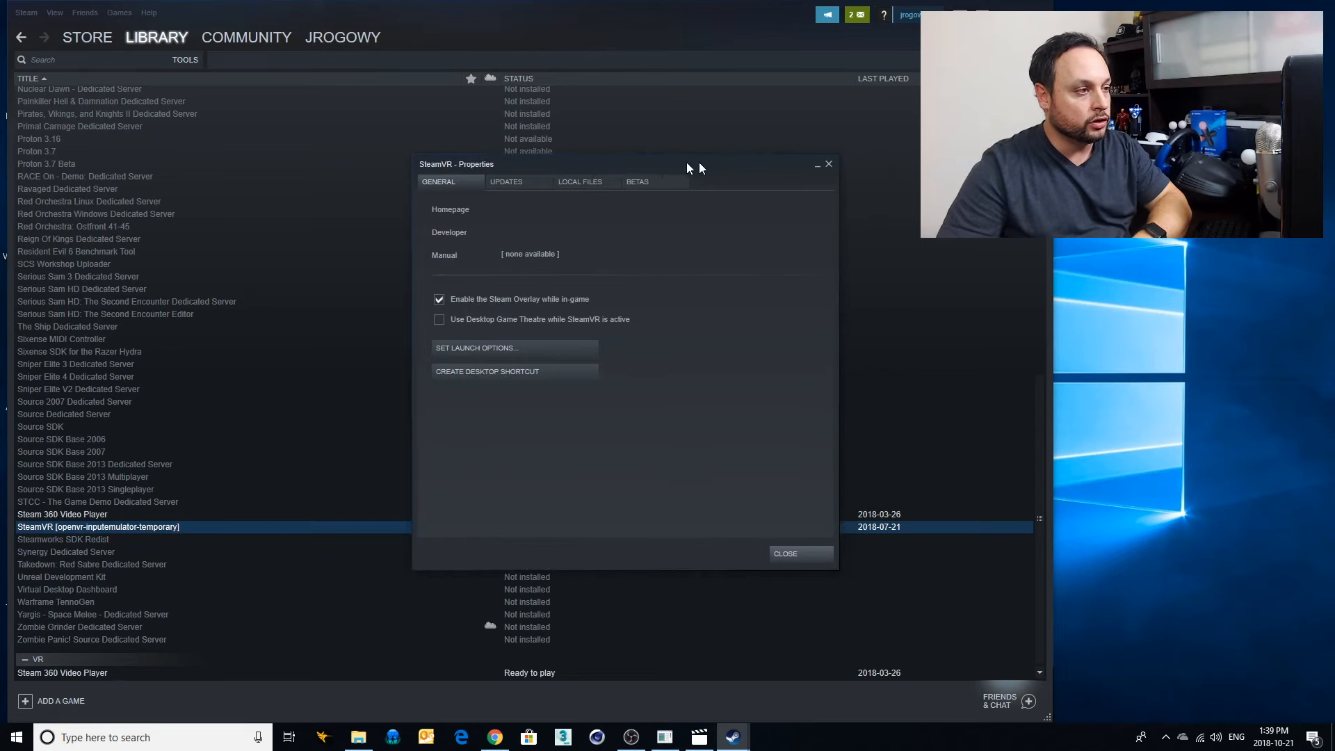
click(637, 180)
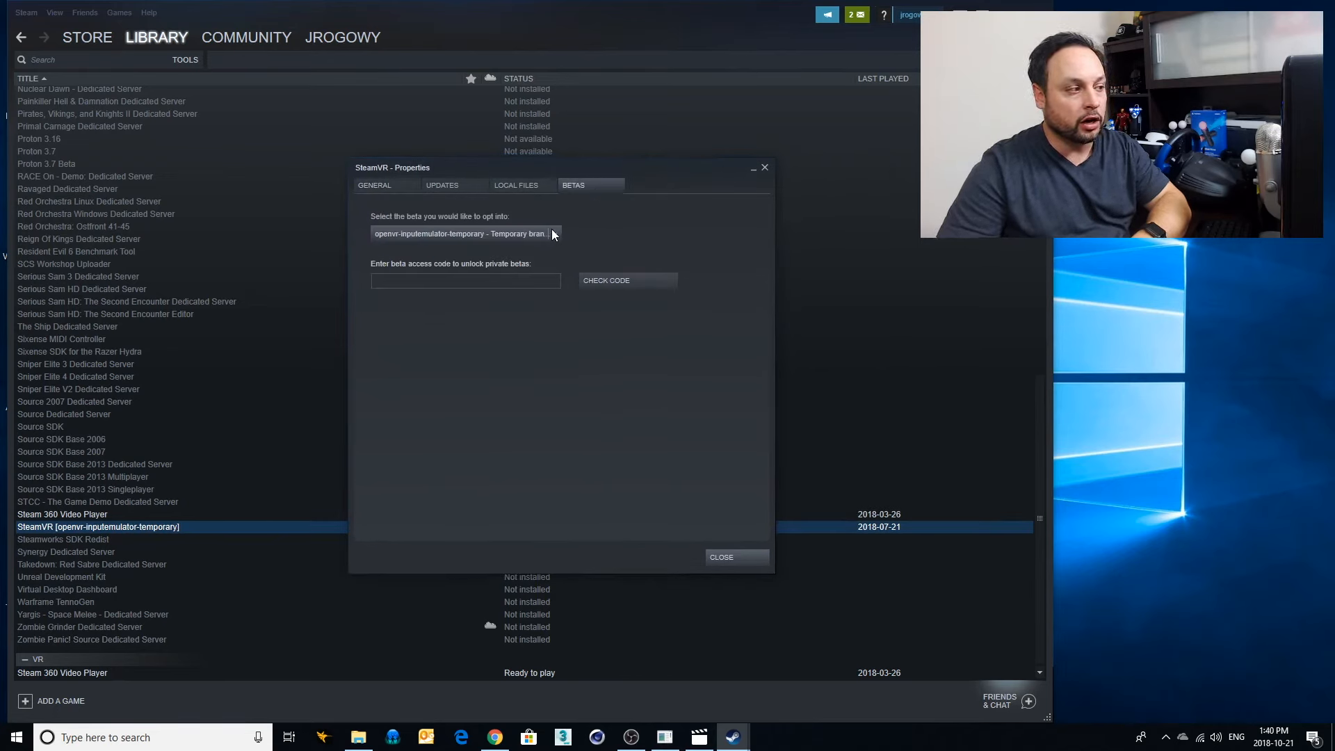
click(552, 234)
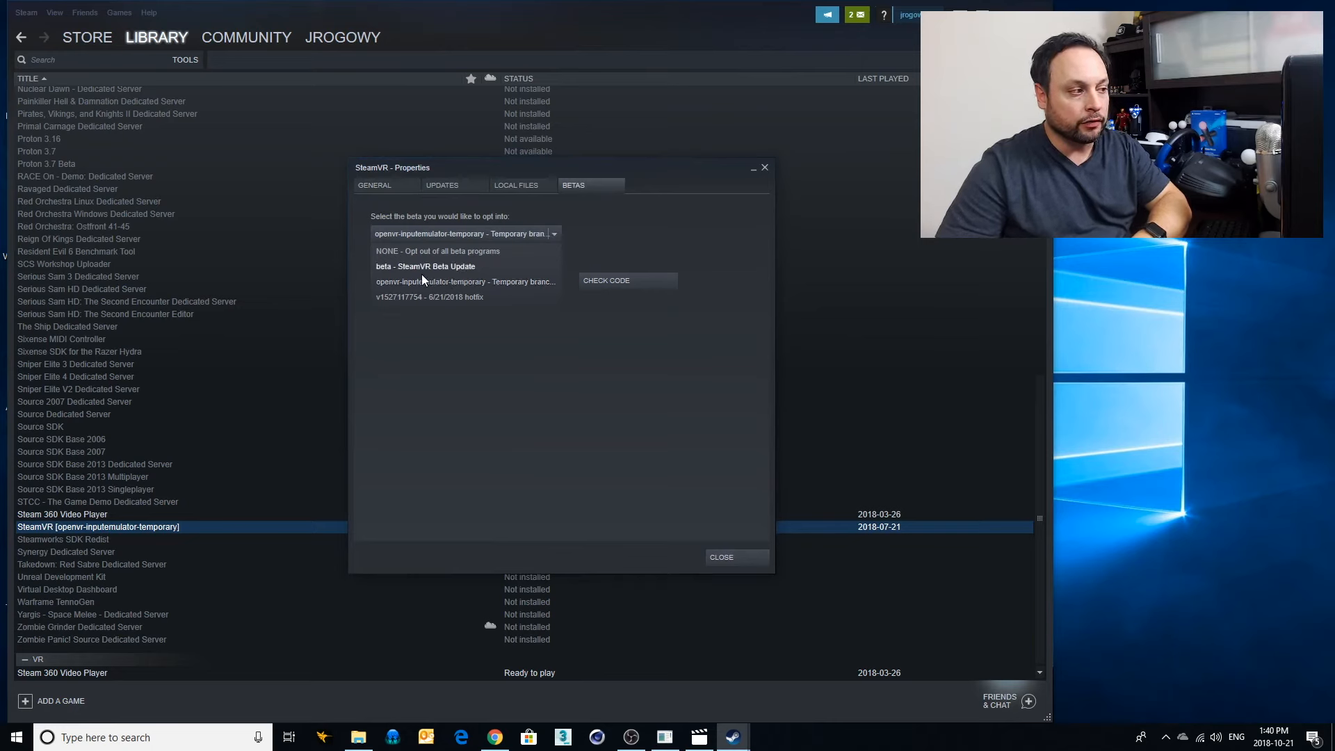
mouse_move(426, 287)
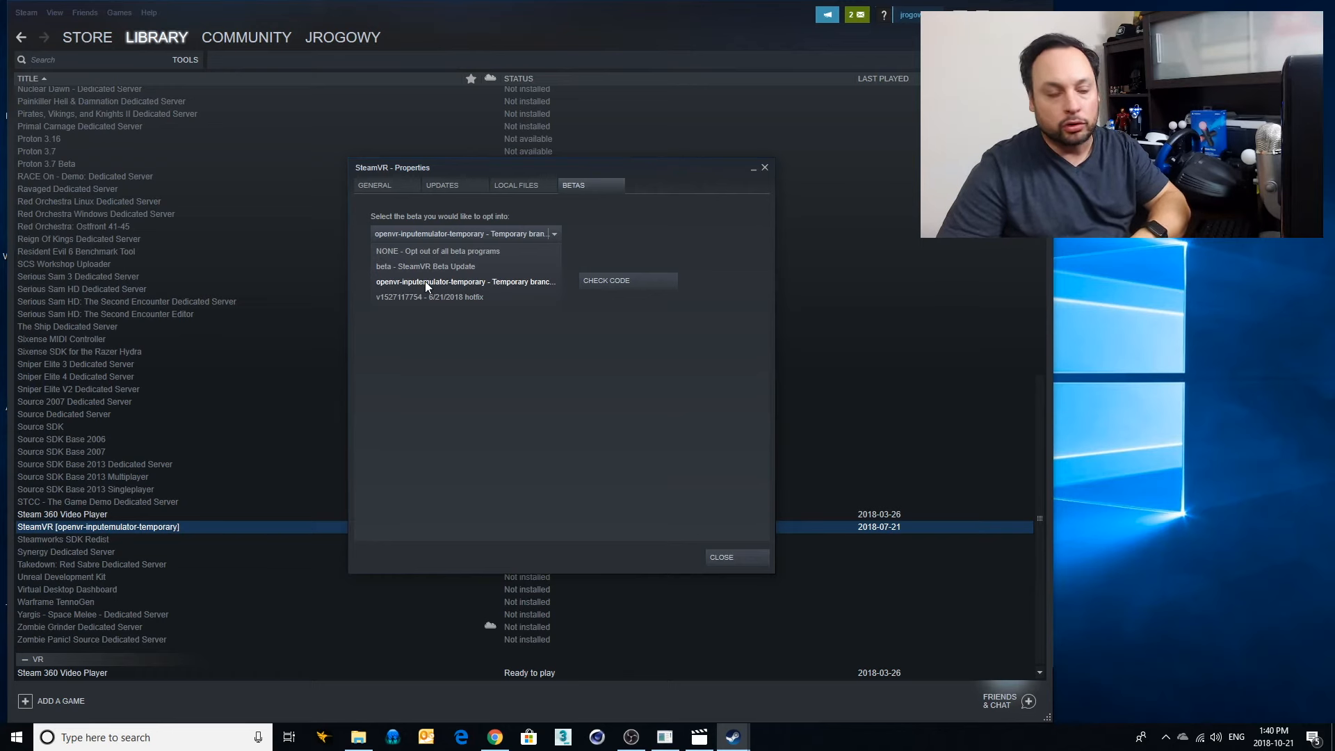
mouse_move(447, 292)
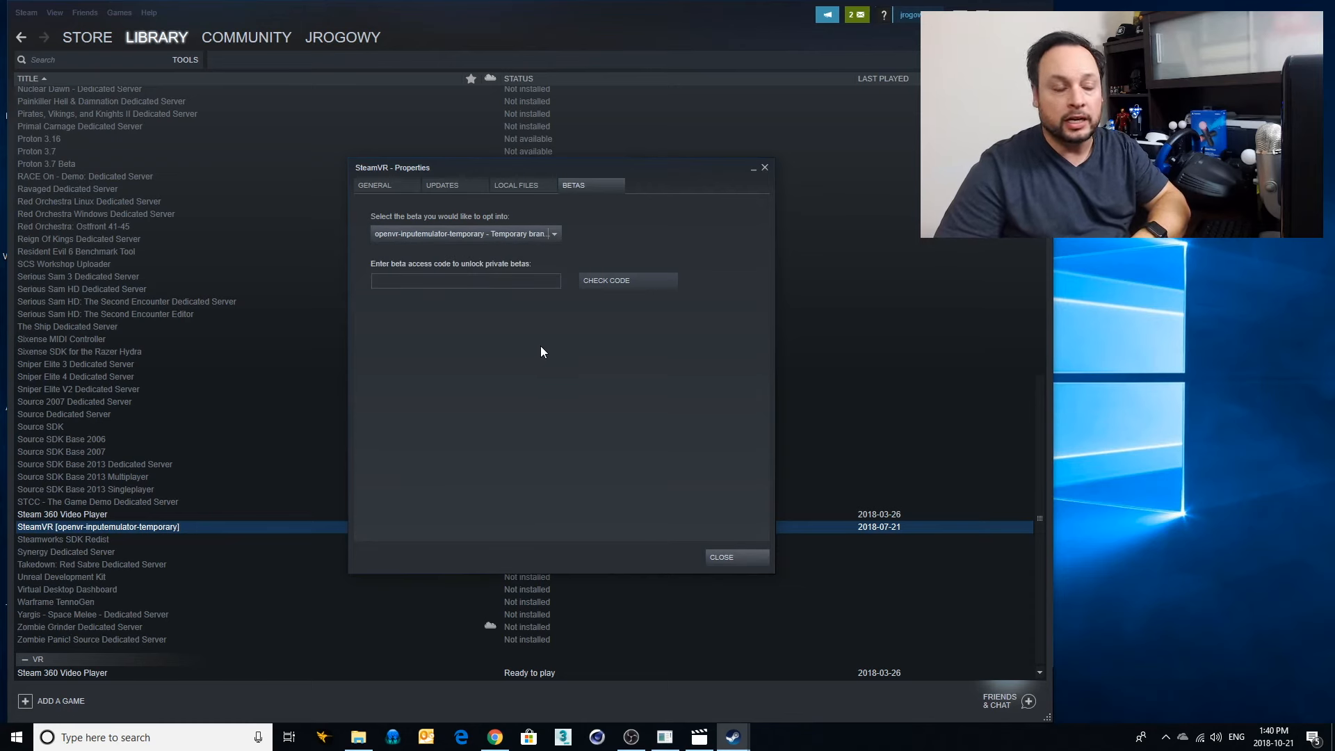
mouse_move(424, 245)
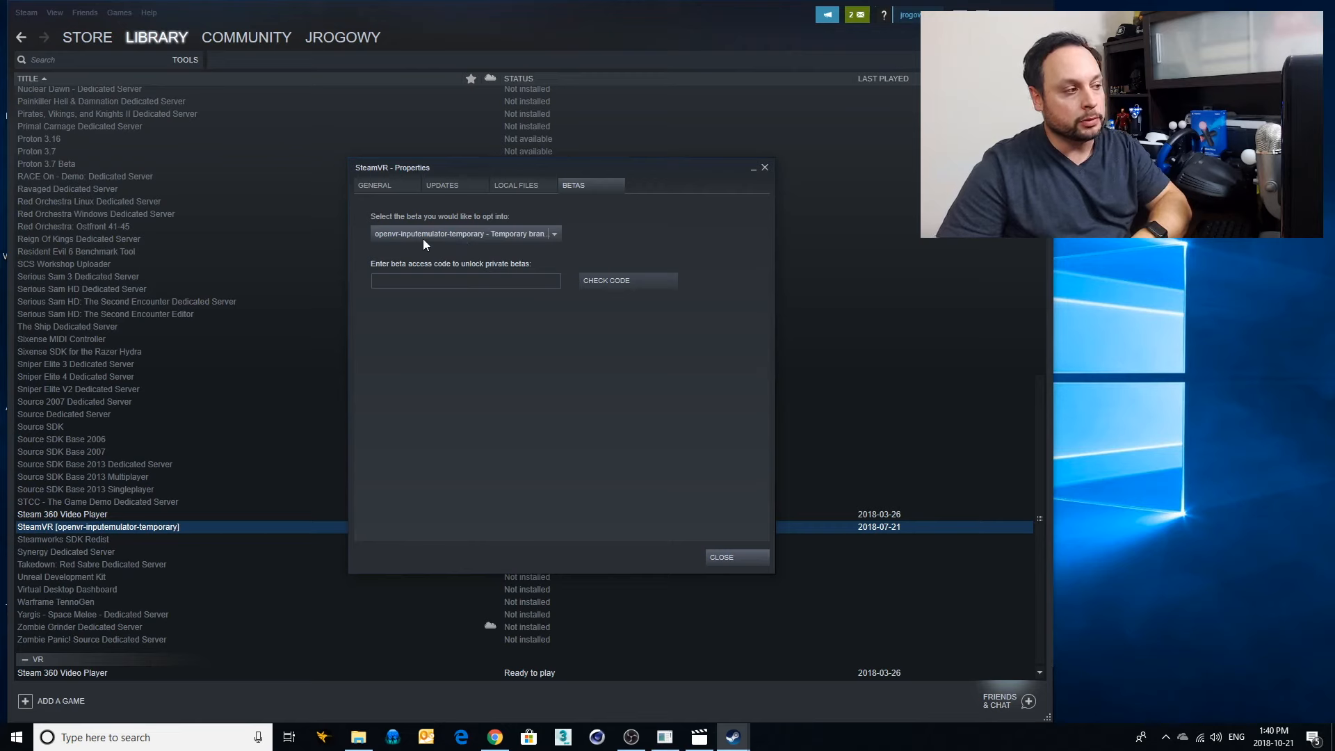
mouse_move(810, 530)
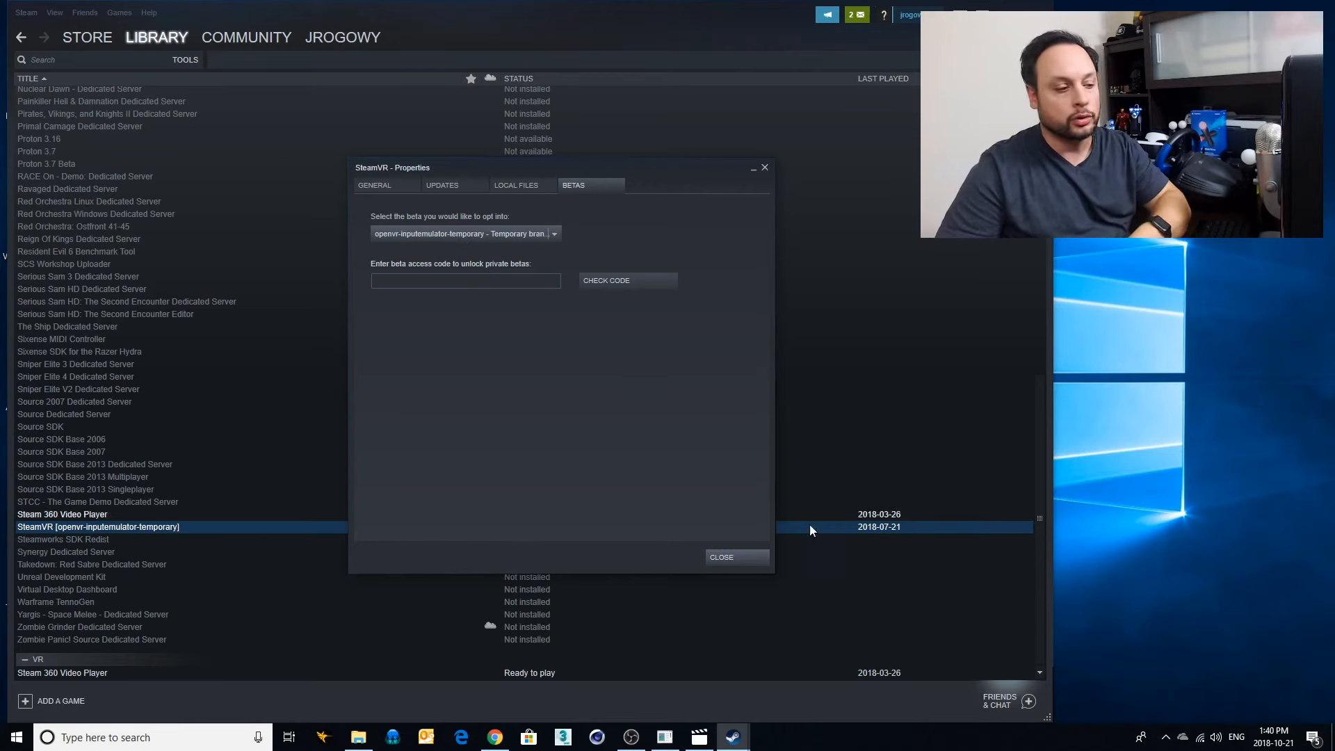